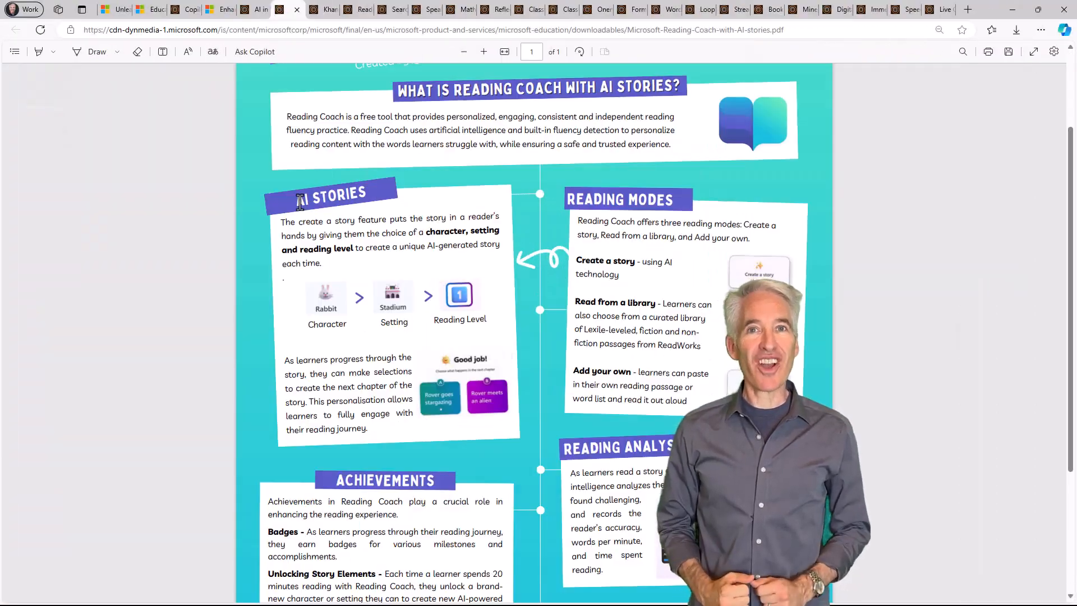
# Flip through the Khanmigo for Teachers, next guide and Speaker Progress PDF tabs in turn
pyautogui.scroll(-3)
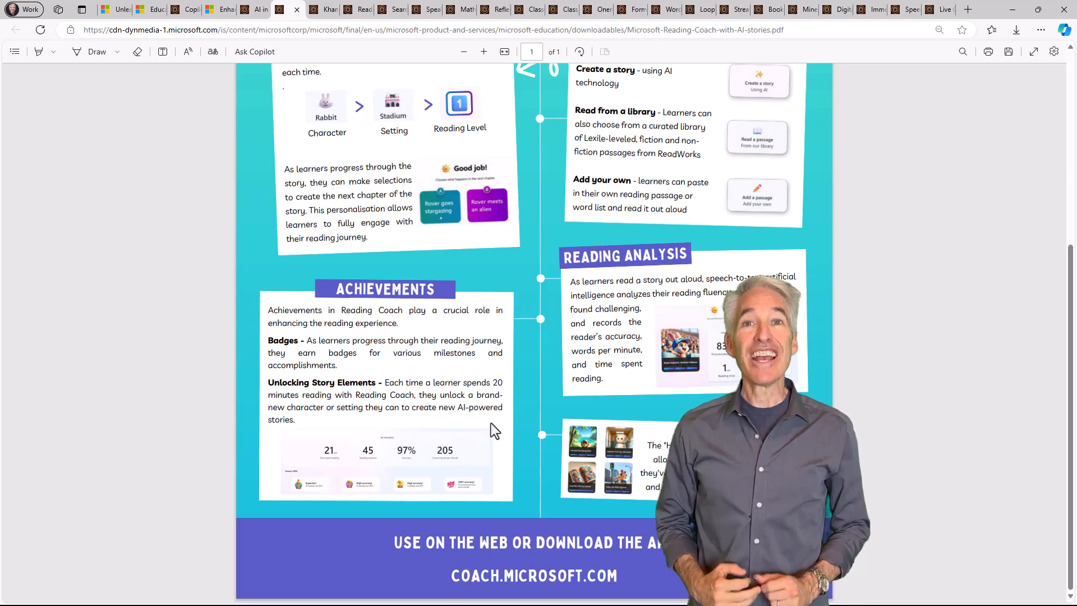
pyautogui.click(324, 9)
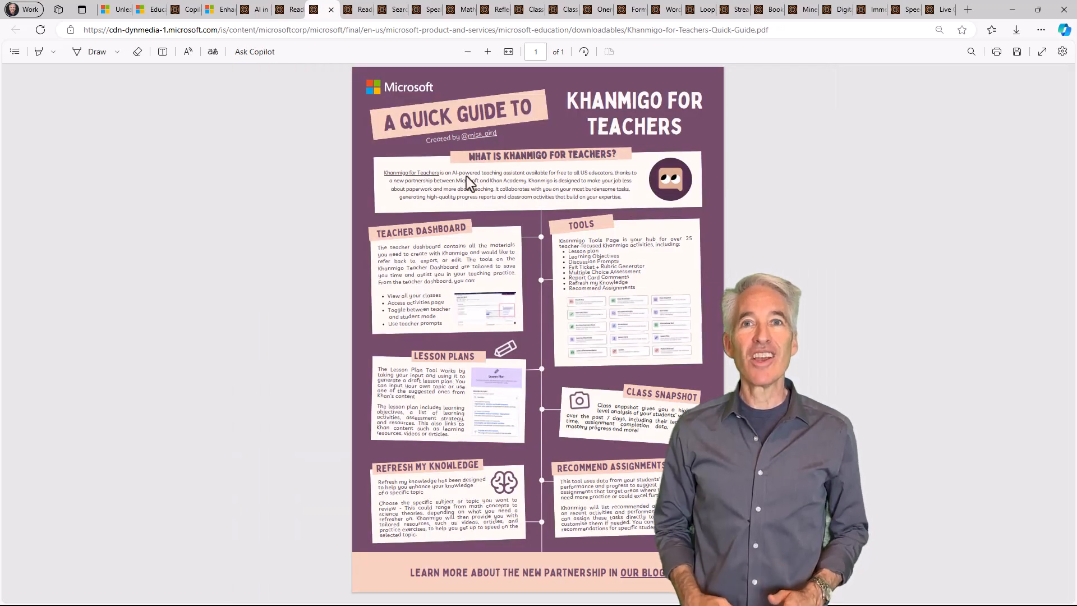
pyautogui.click(389, 9)
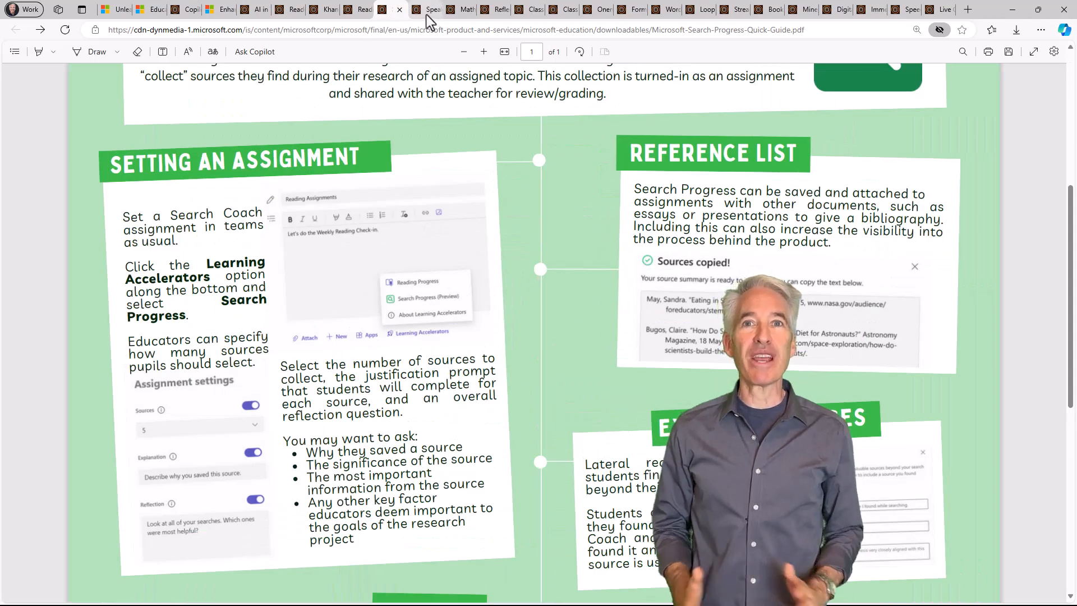
pyautogui.click(432, 9)
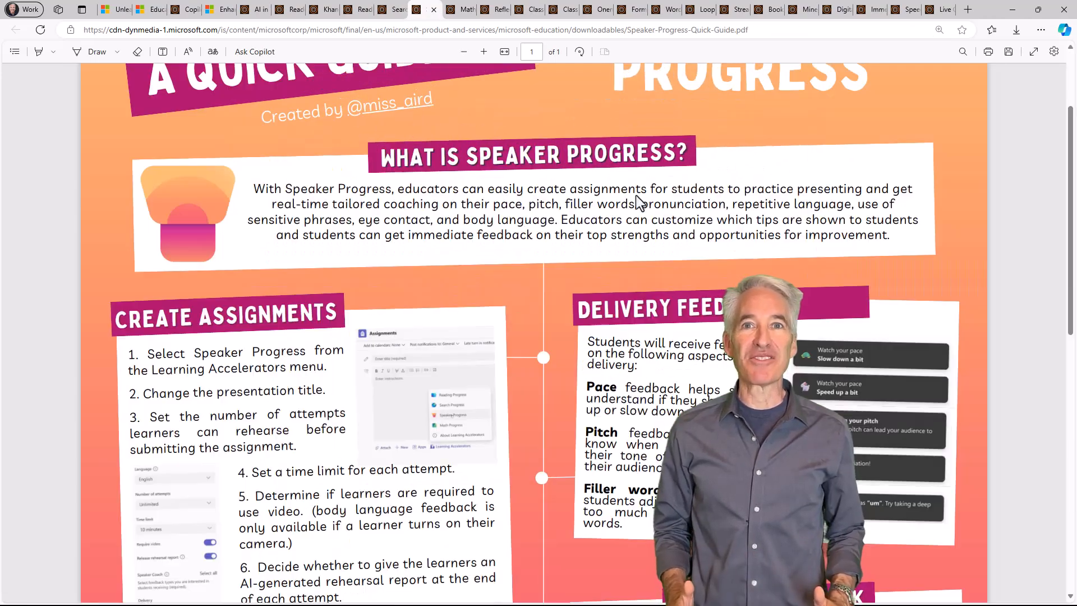
# Show the Math Progress guide, then switch over to the Bing start page tab
pyautogui.click(456, 9)
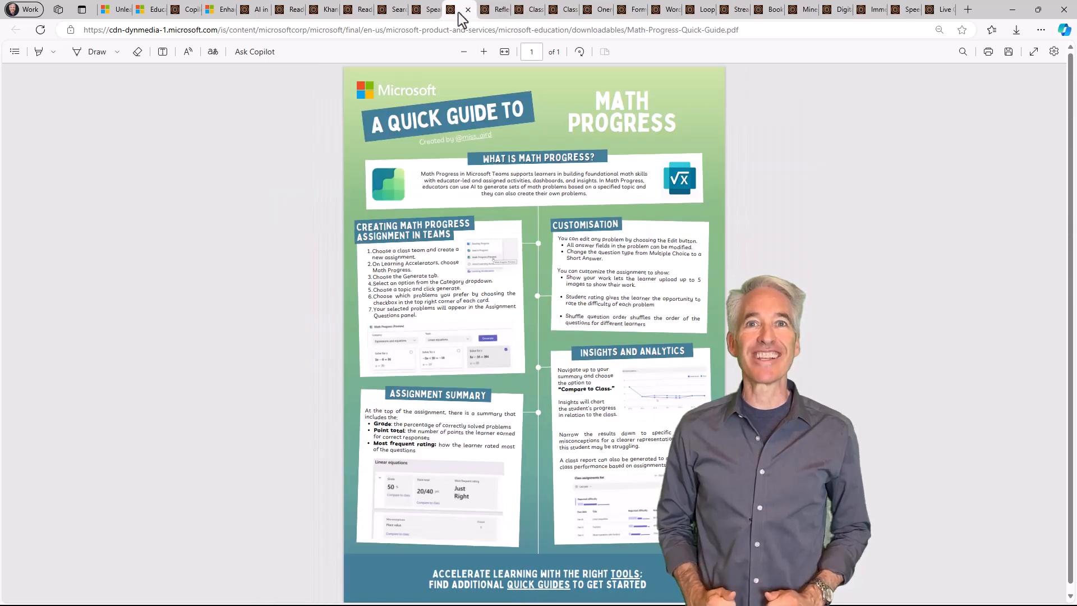
pyautogui.click(453, 9)
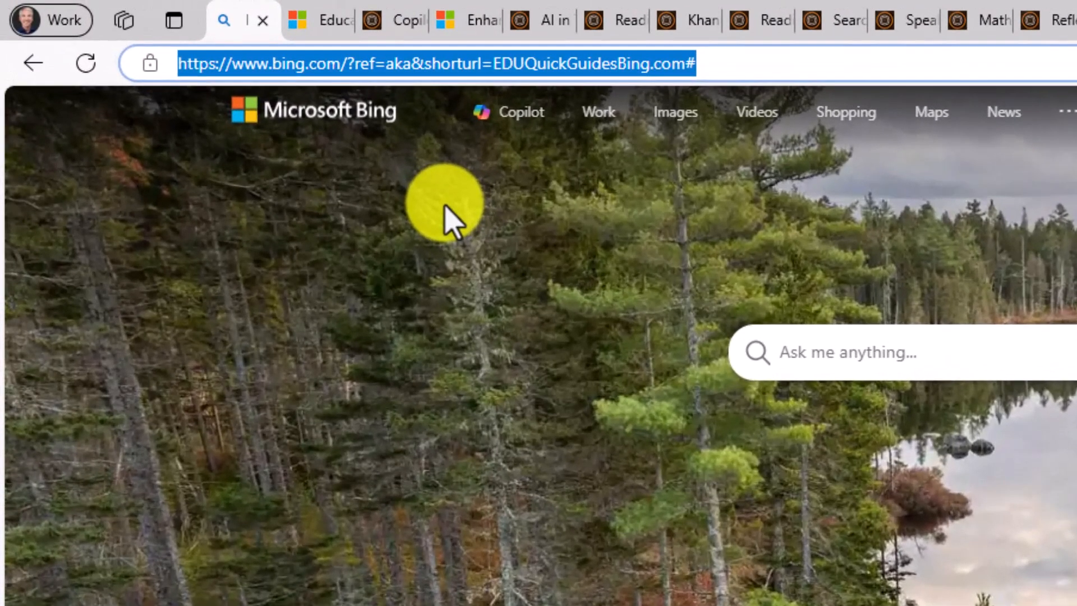
pyautogui.write('https://aka.ms/EDUQuickGuides')
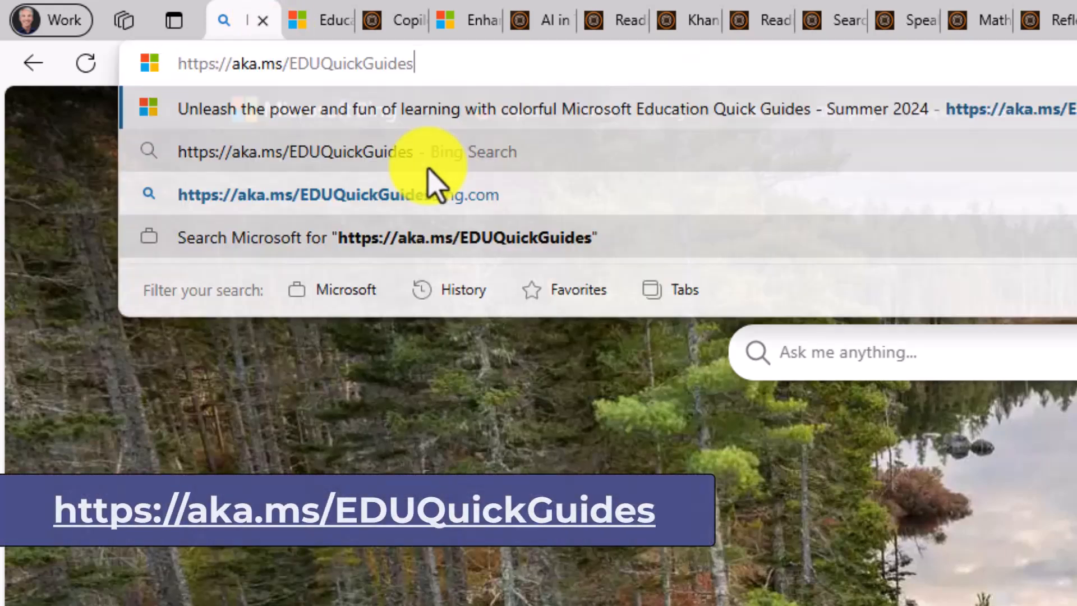
pyautogui.moveTo(268, 65)
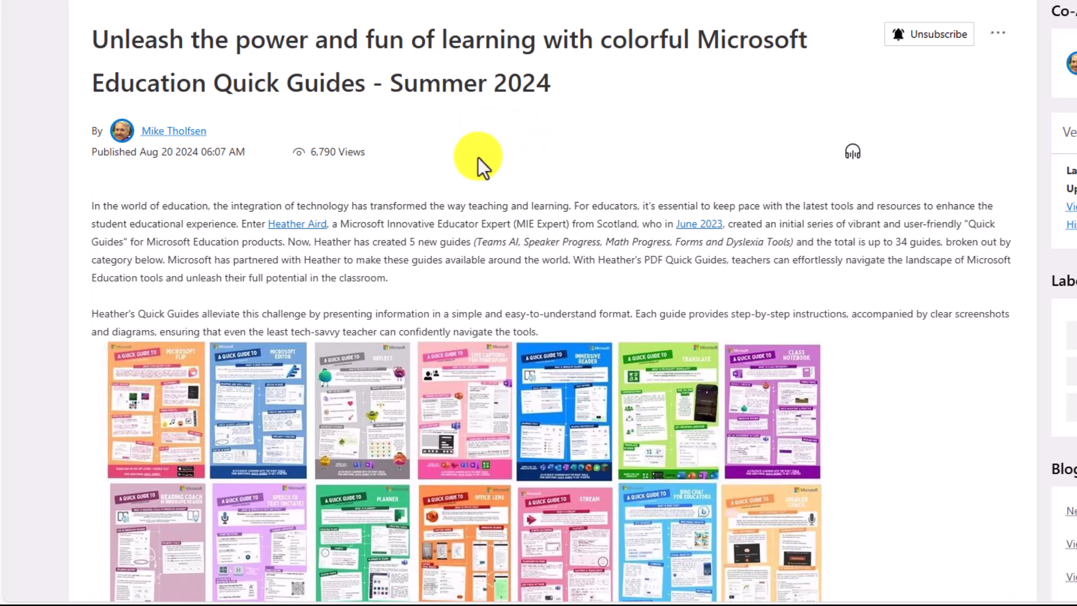
# Scroll the Quick Guides post past the thumbnail gallery to the AI in EDU, M365 and Learning Accelerators link lists
pyautogui.scroll(-3)
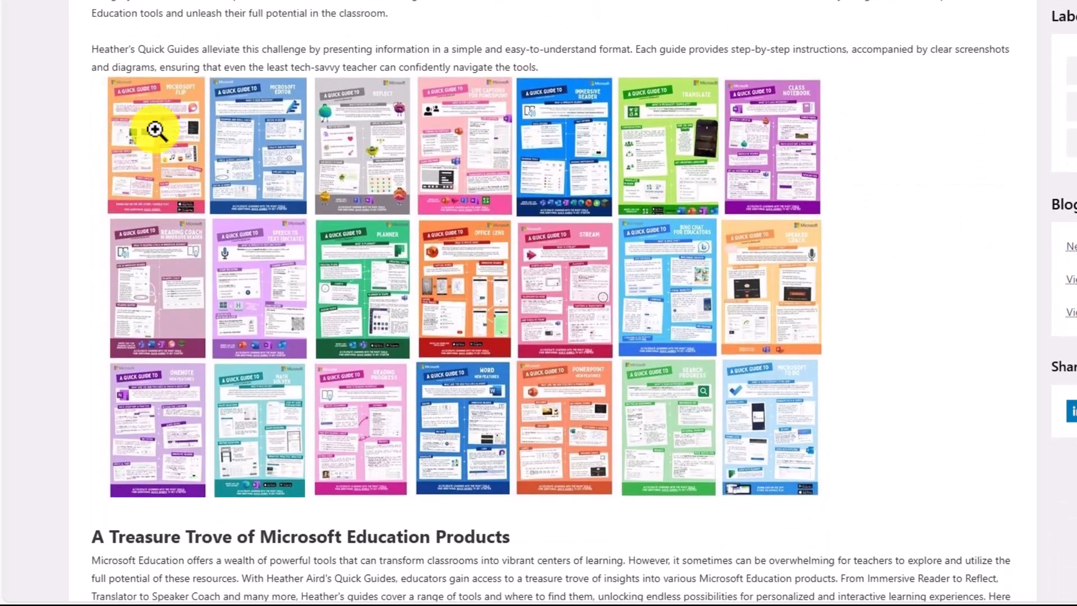
pyautogui.moveTo(259, 289)
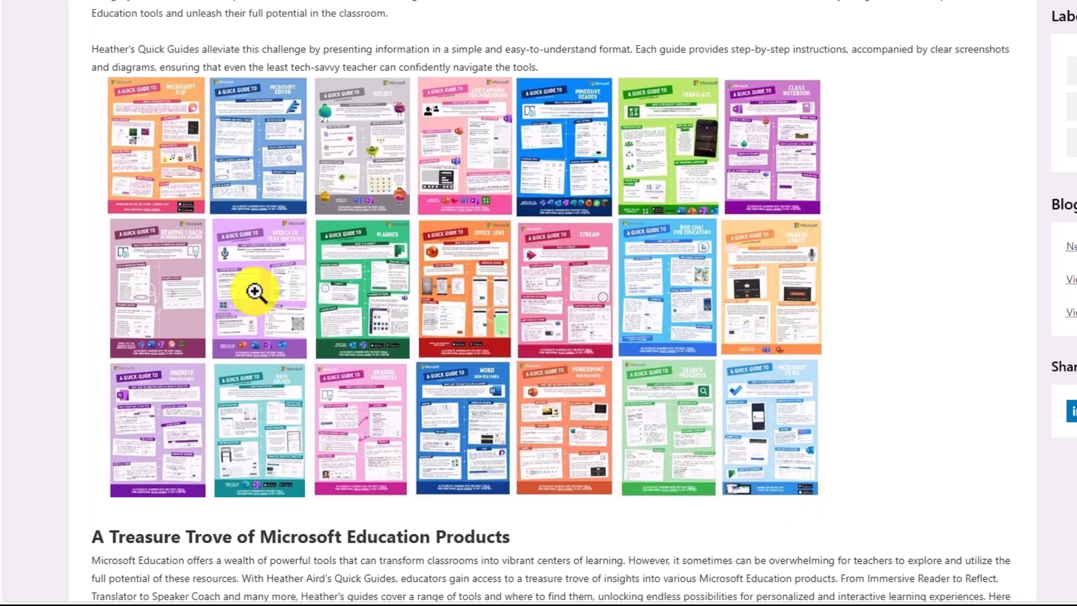
pyautogui.scroll(-3)
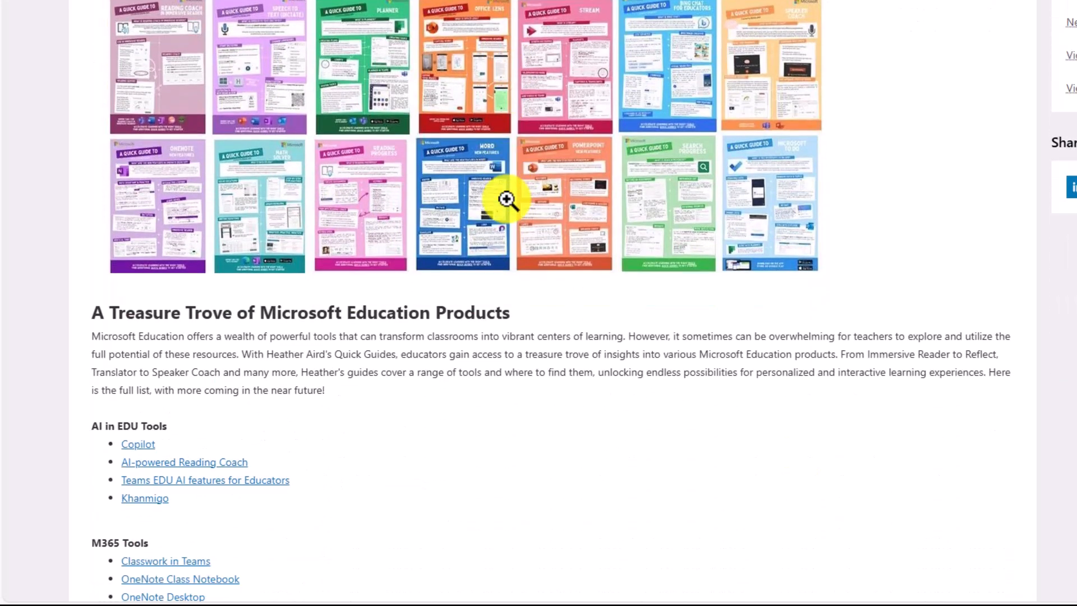
pyautogui.scroll(-3)
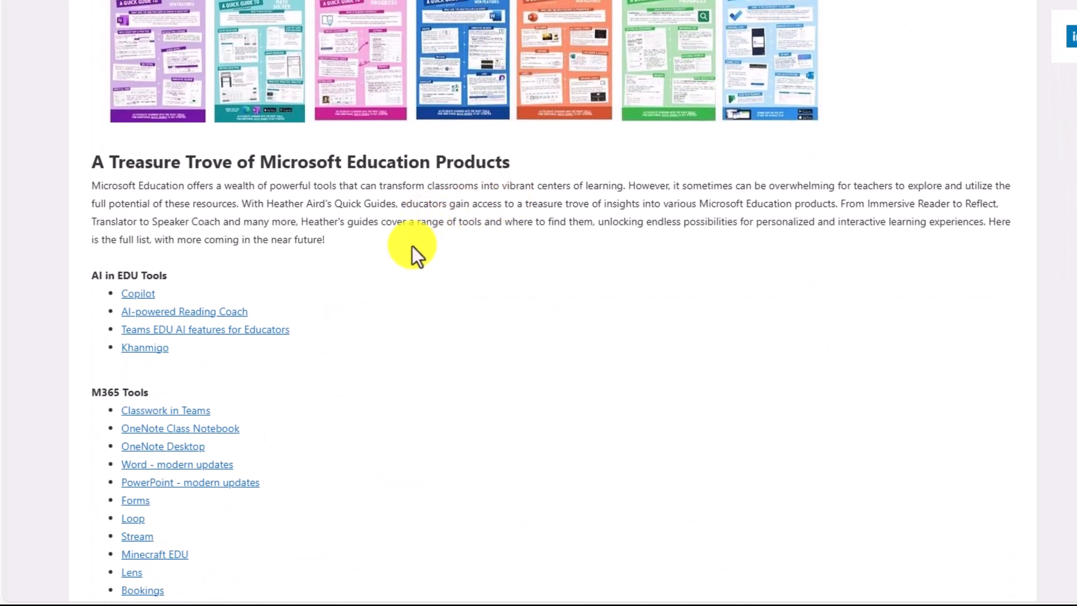
pyautogui.scroll(-3)
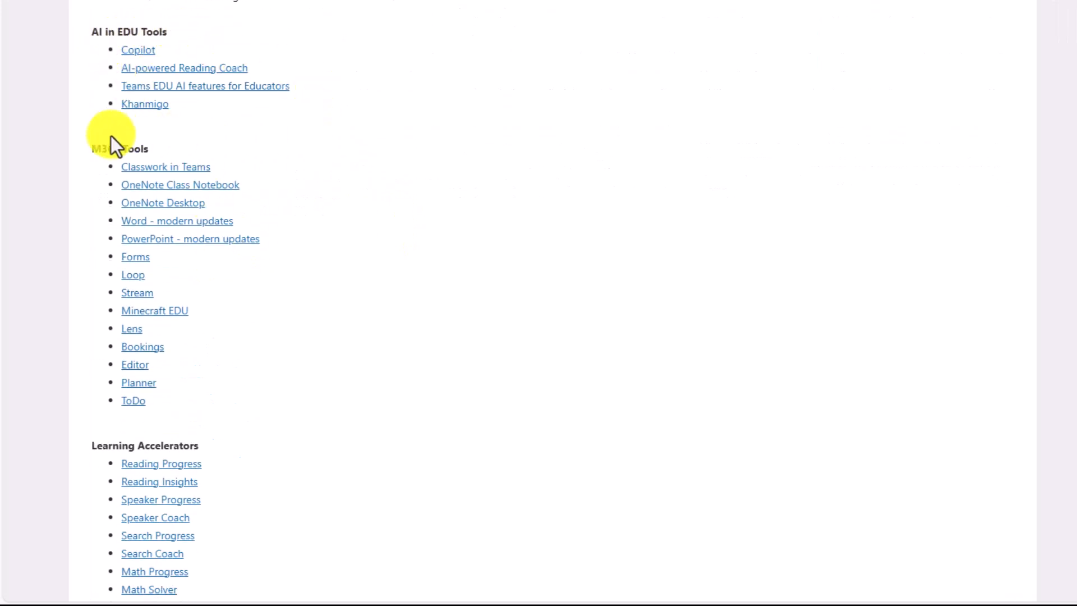
pyautogui.scroll(-3)
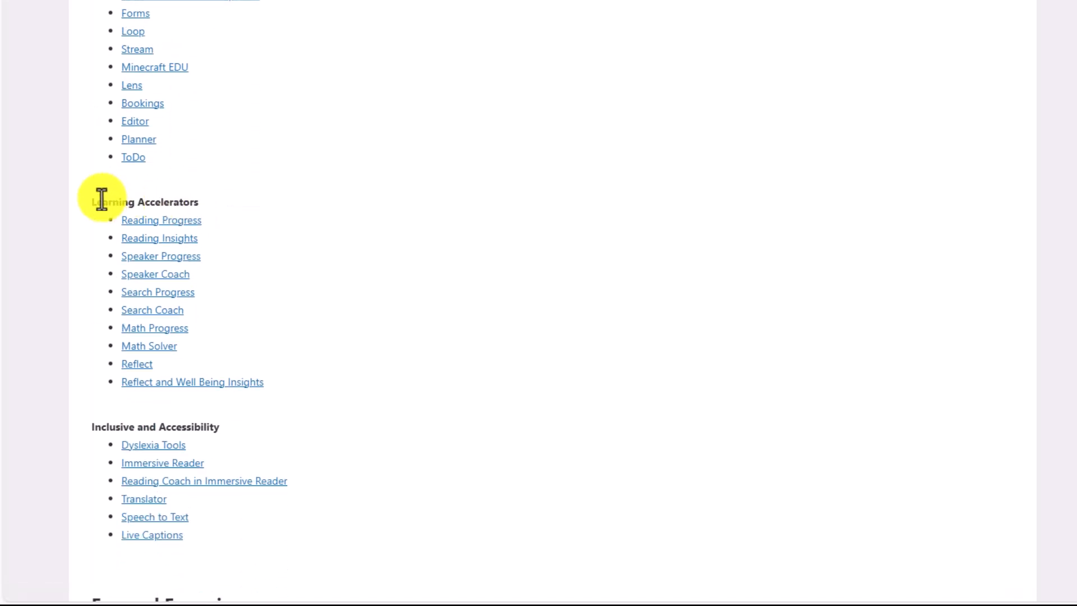
pyautogui.moveTo(133, 426)
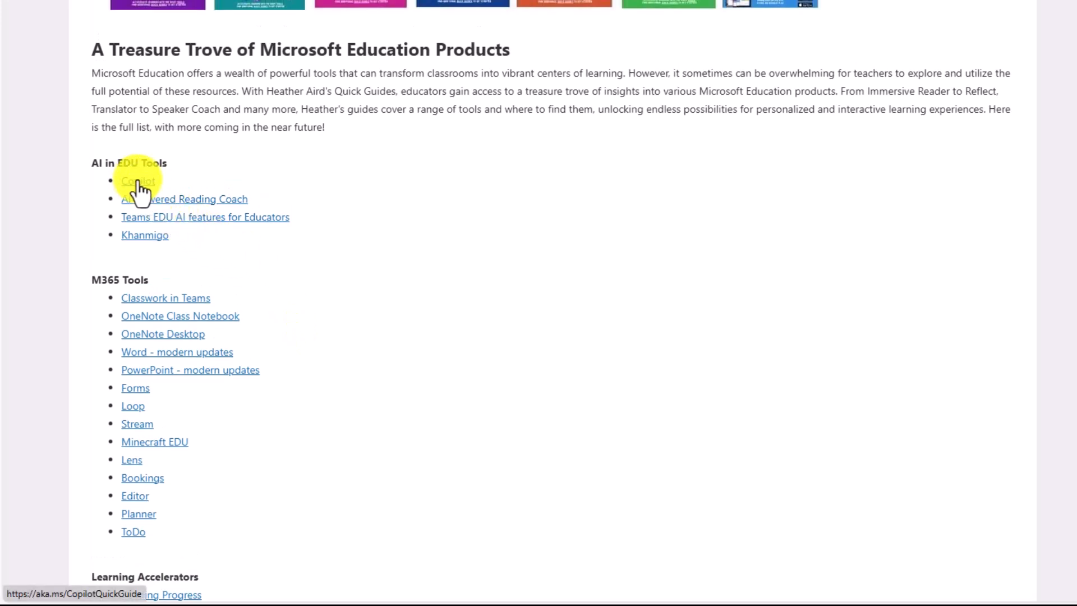
pyautogui.moveTo(169, 205)
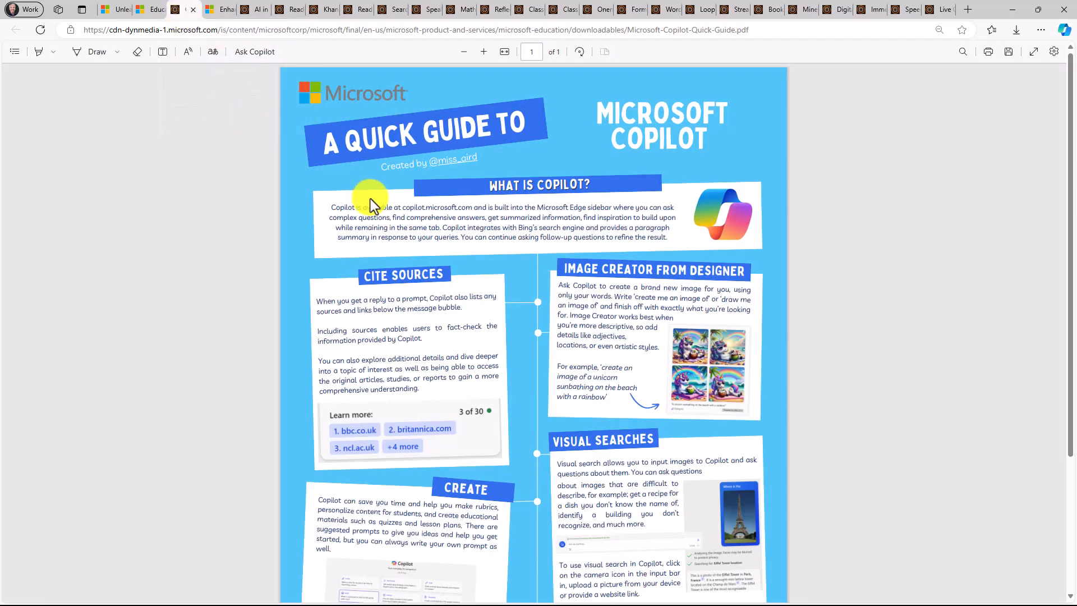
pyautogui.moveTo(408, 183)
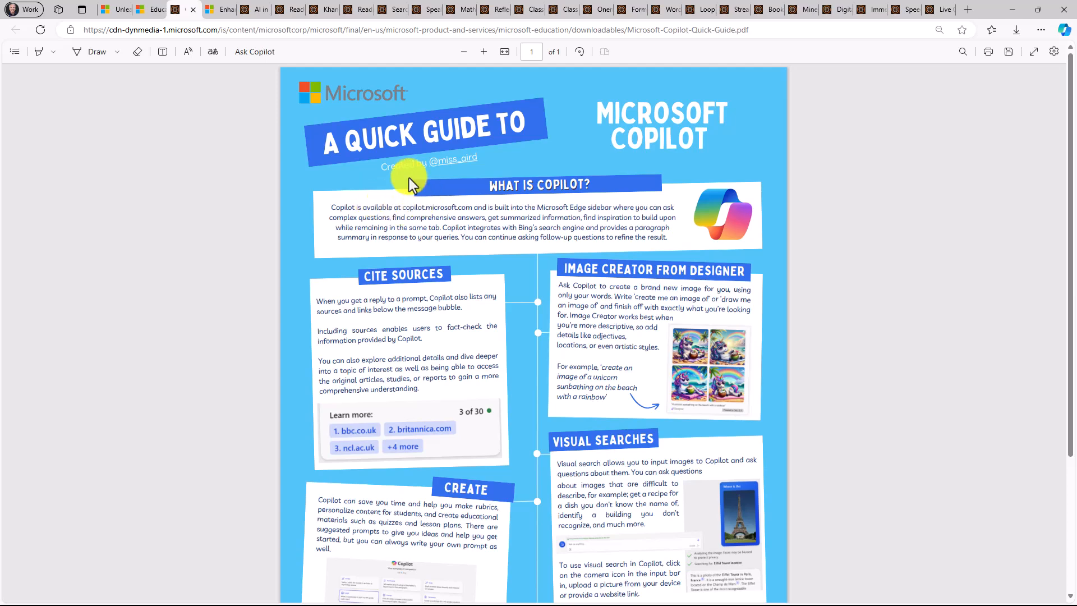
# Scroll the Microsoft Copilot Quick Guide PDF down to its PDF Feature section
pyautogui.scroll(-3)
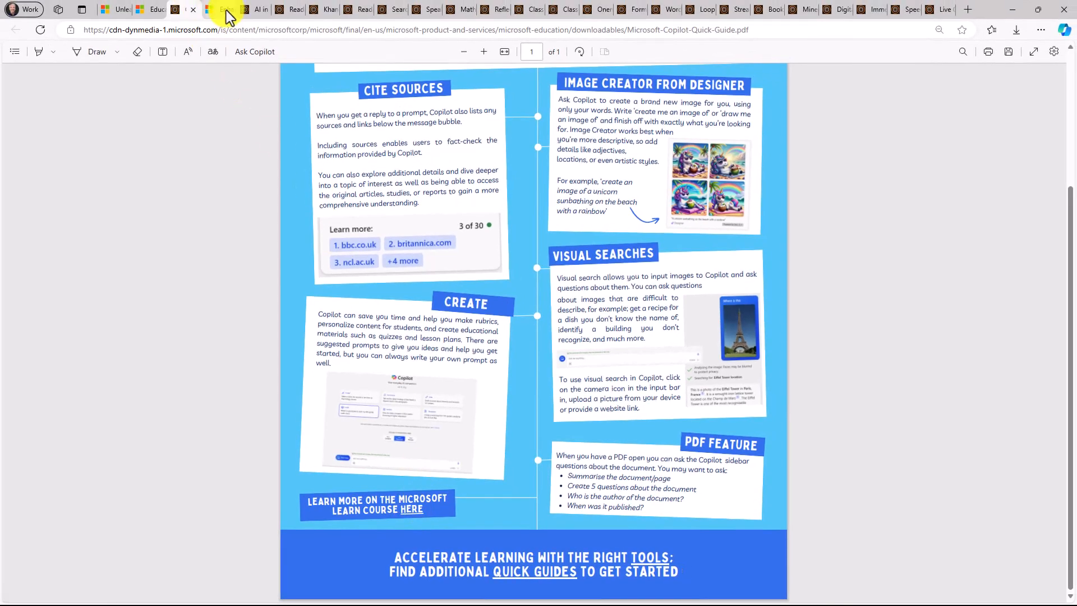
pyautogui.click(222, 9)
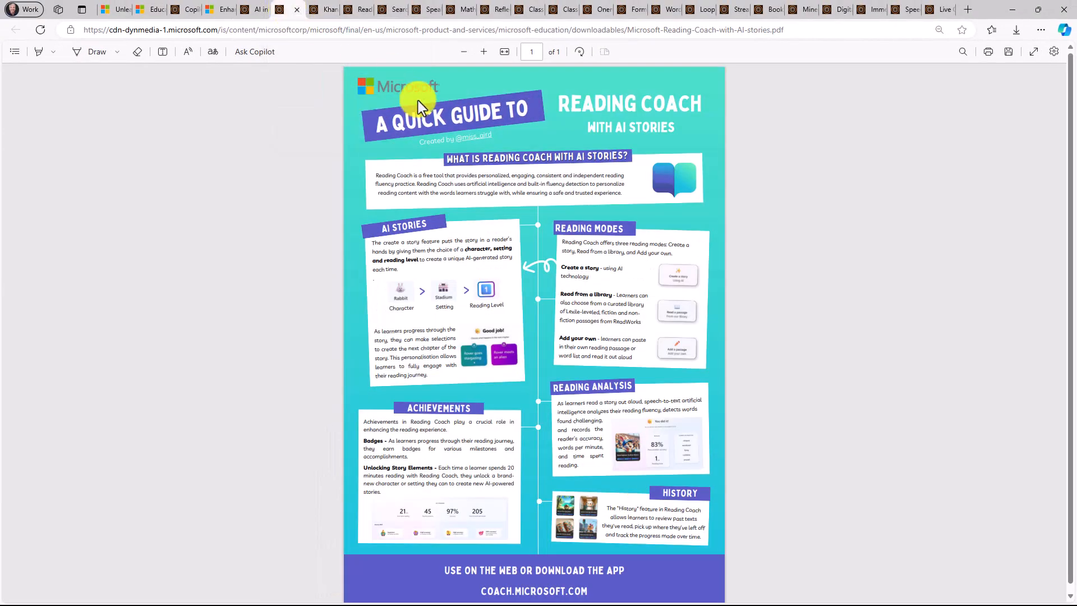
pyautogui.moveTo(563, 278)
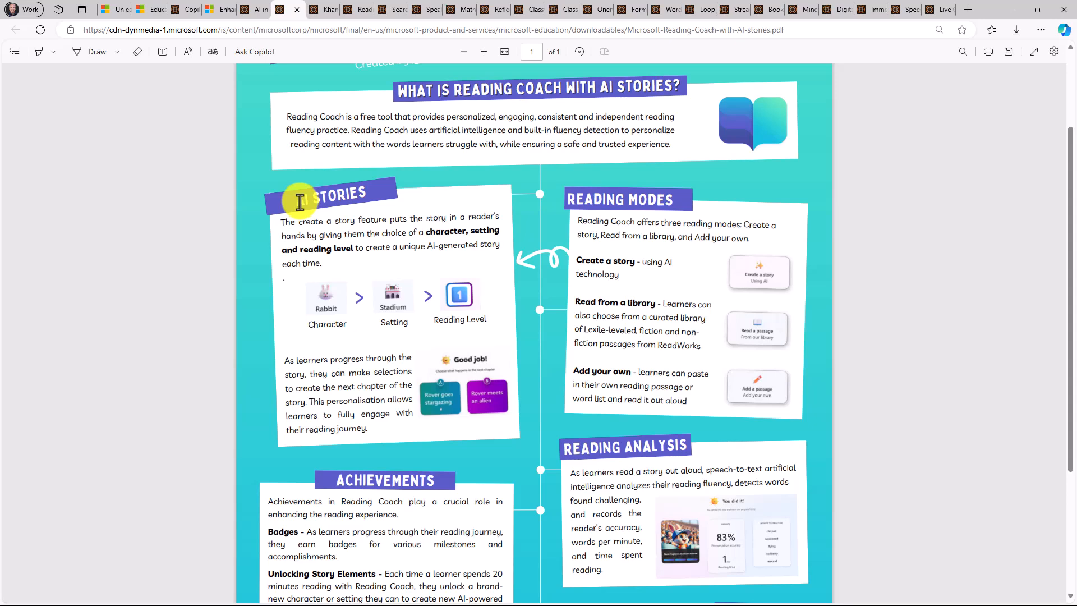
pyautogui.scroll(-3)
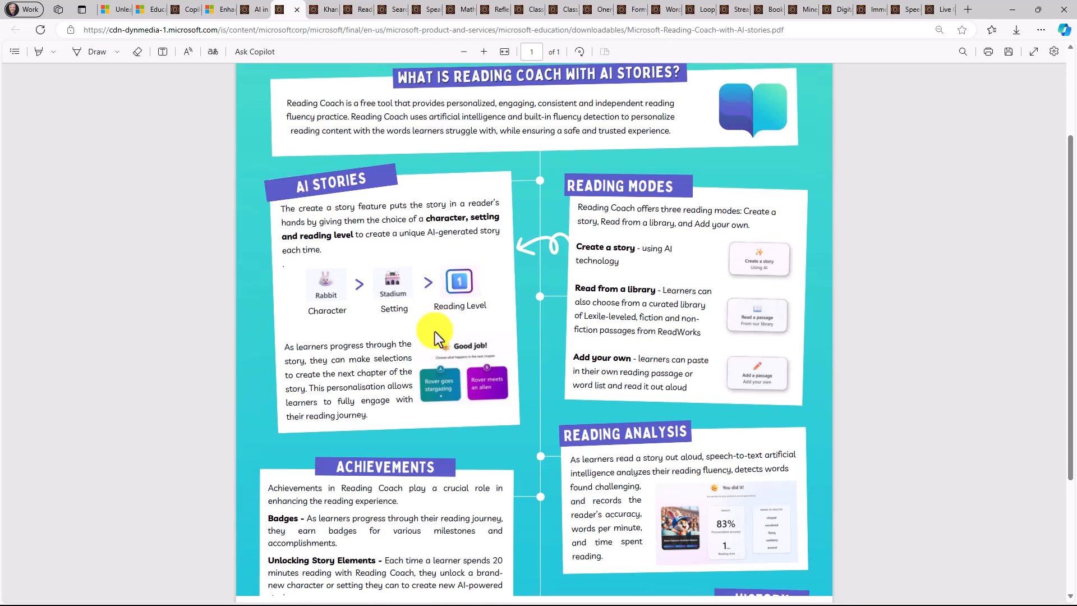
pyautogui.scroll(-3)
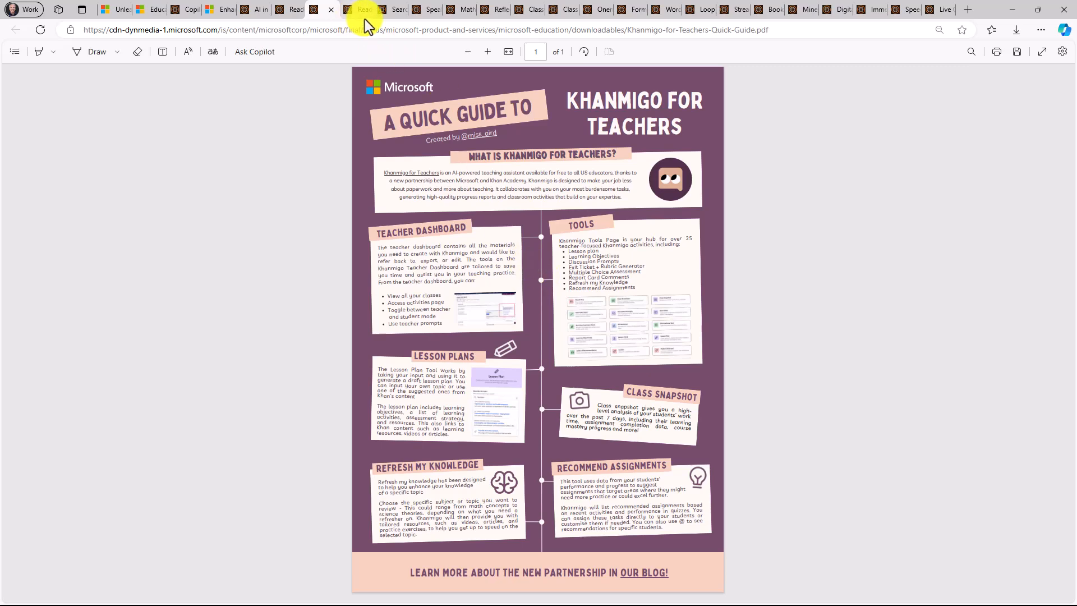
# Show the Reading Progress guide, then move on to the Speaker Progress guide tab
pyautogui.click(357, 9)
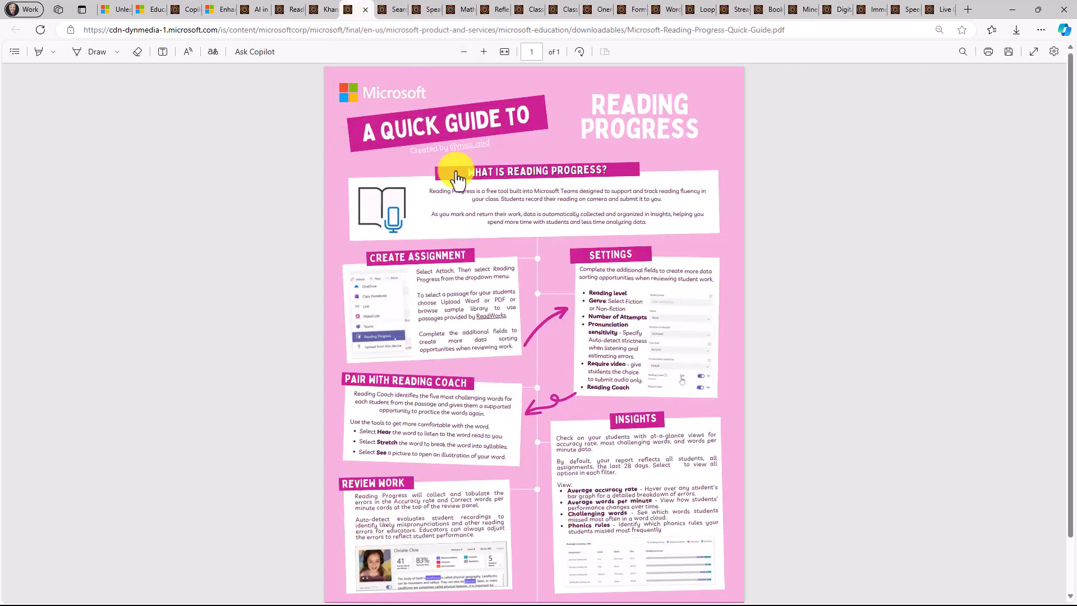
pyautogui.moveTo(478, 246)
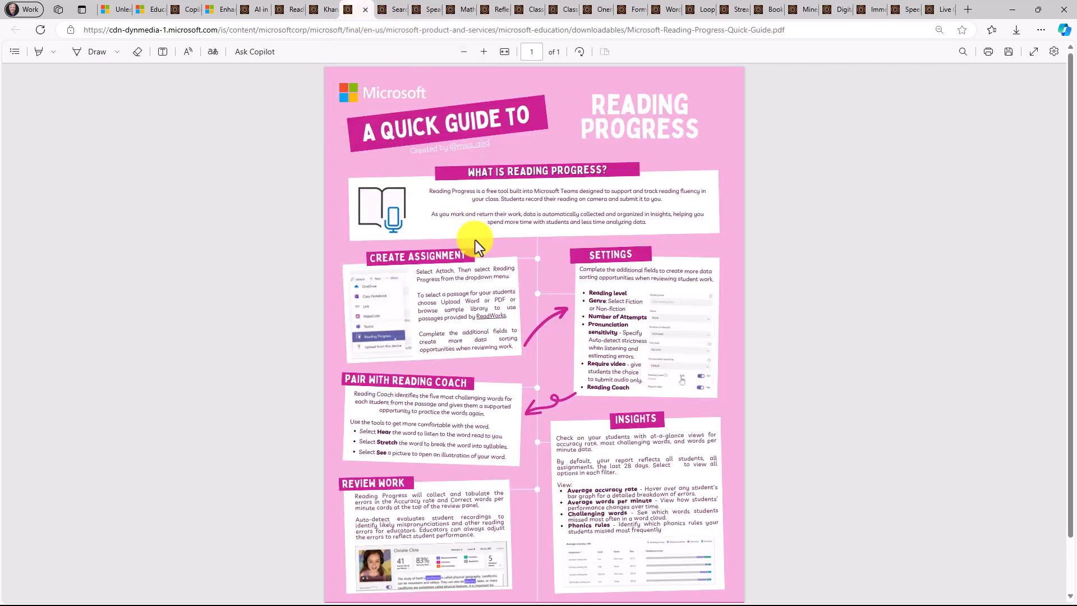
pyautogui.moveTo(466, 213)
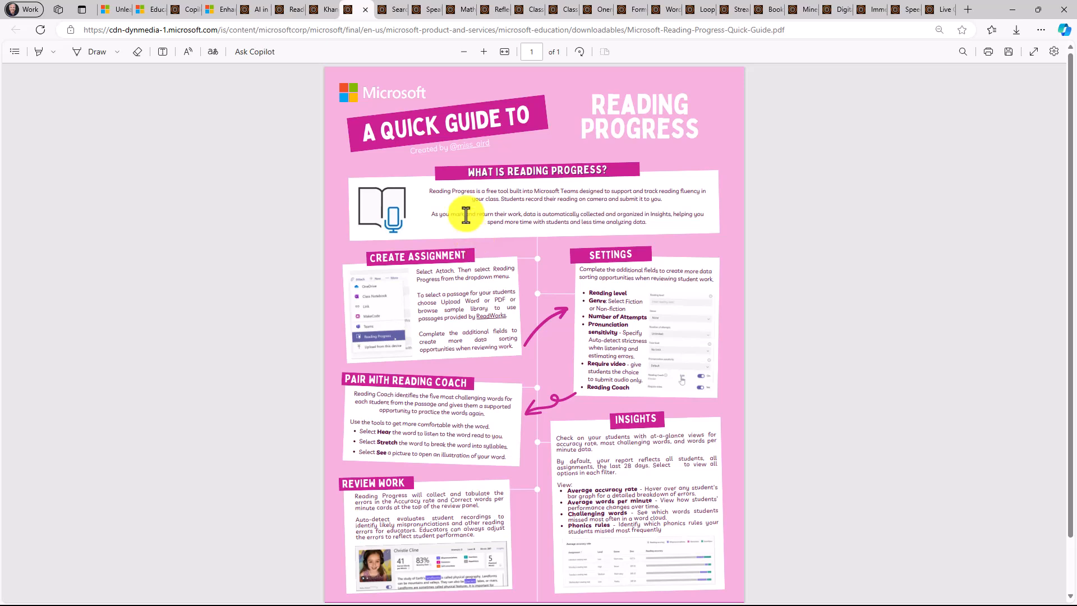
pyautogui.click(363, 9)
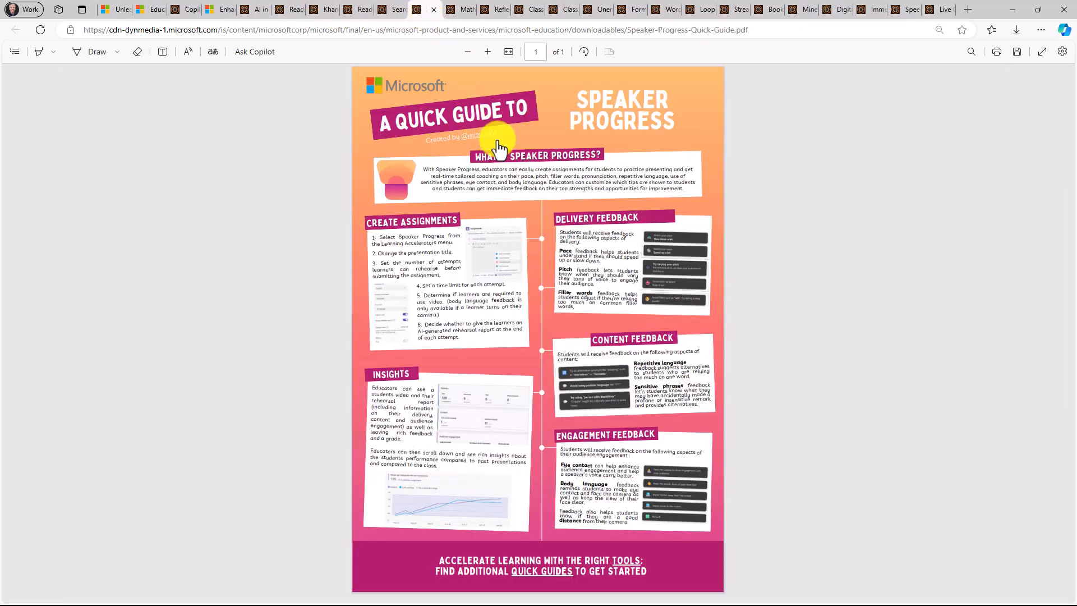
pyautogui.moveTo(501, 145)
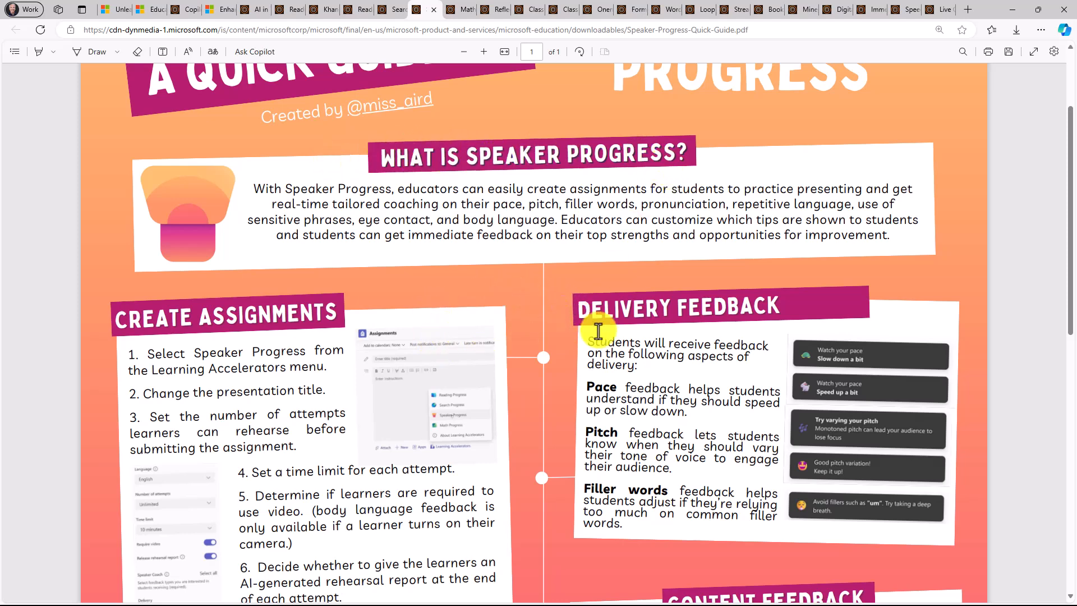
# Read down the Speaker Progress PDF, zoom back out, and bring up the Math Progress guide
pyautogui.scroll(-3)
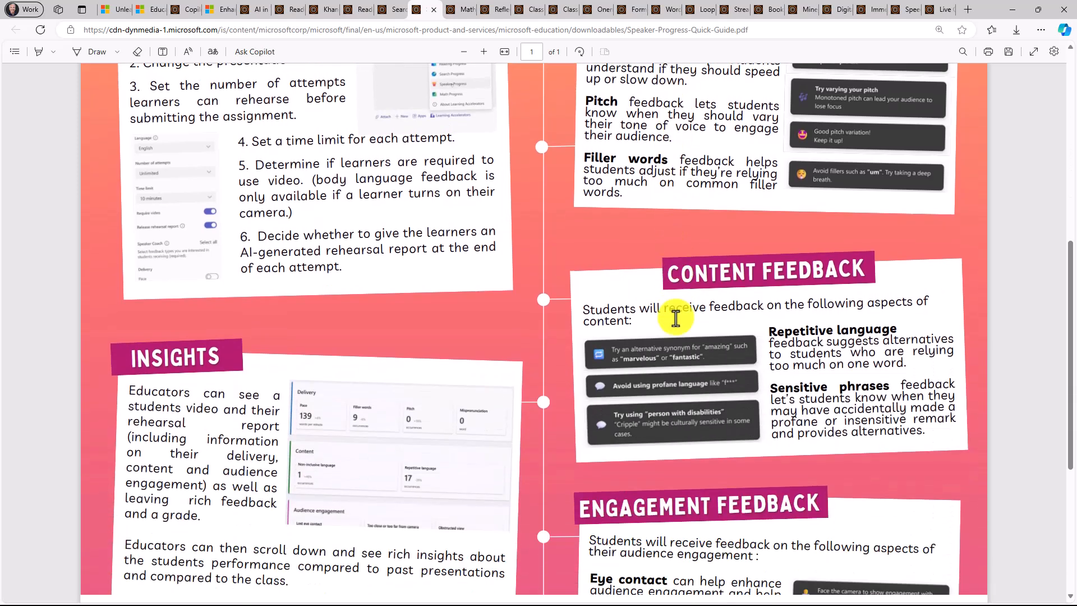
pyautogui.click(463, 52)
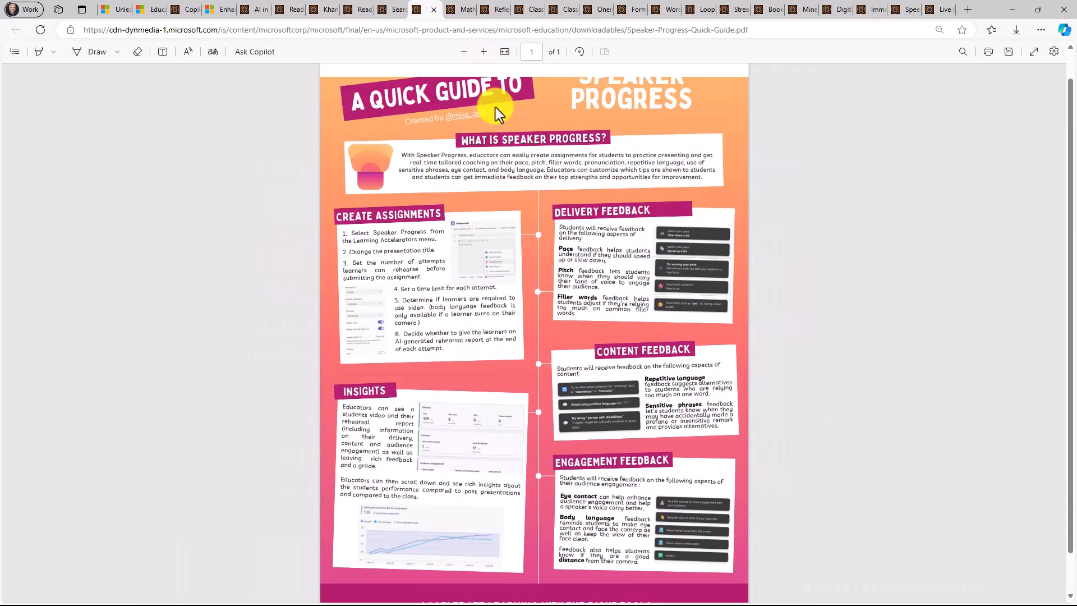
pyautogui.click(457, 9)
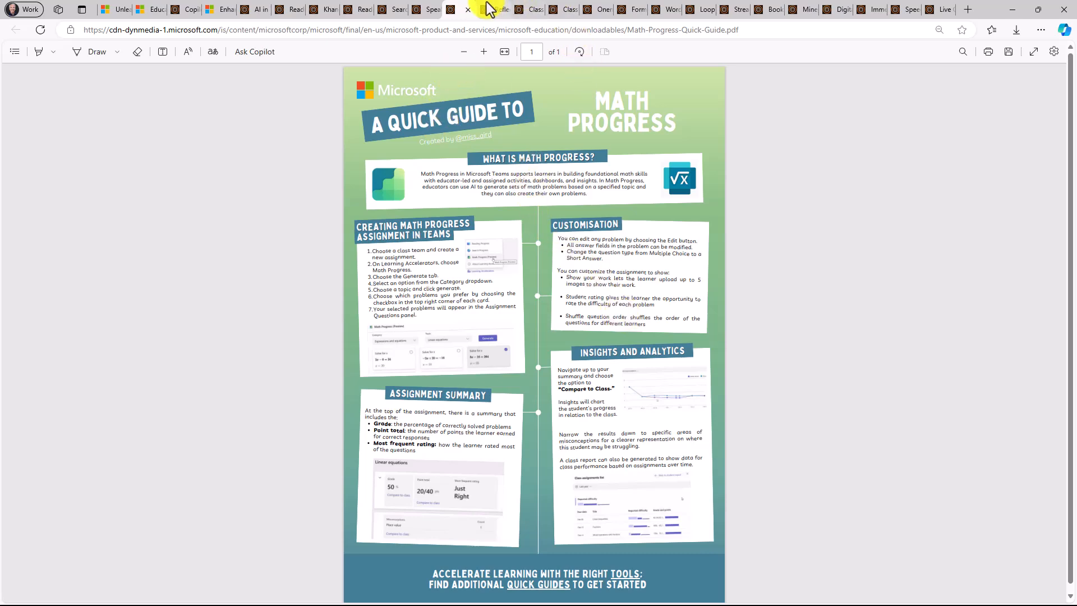
# Show the Microsoft Reflect quick guide and scroll down through it
pyautogui.click(460, 9)
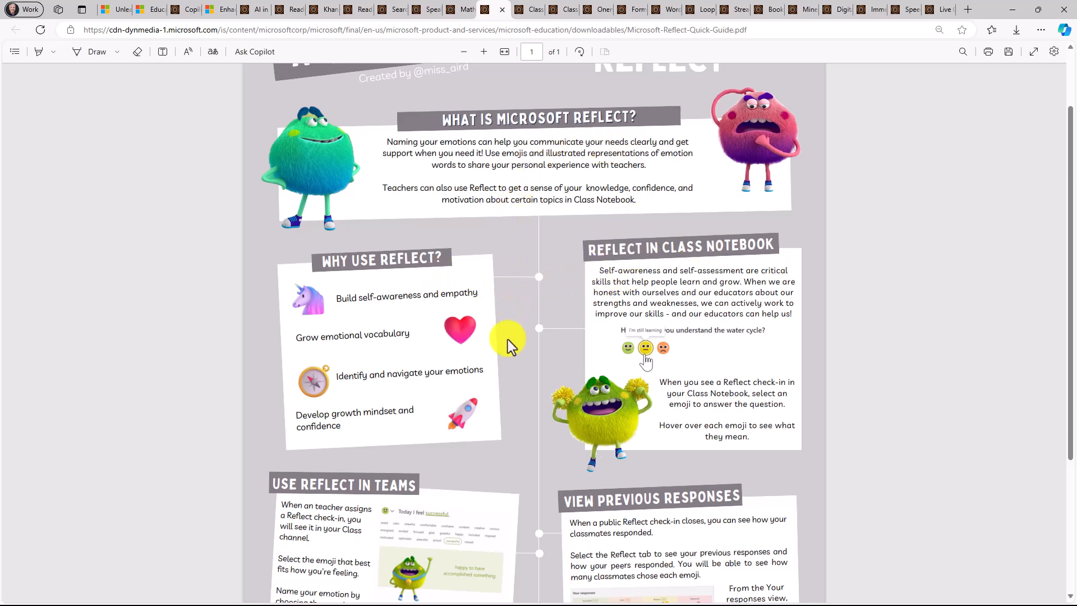
pyautogui.scroll(-3)
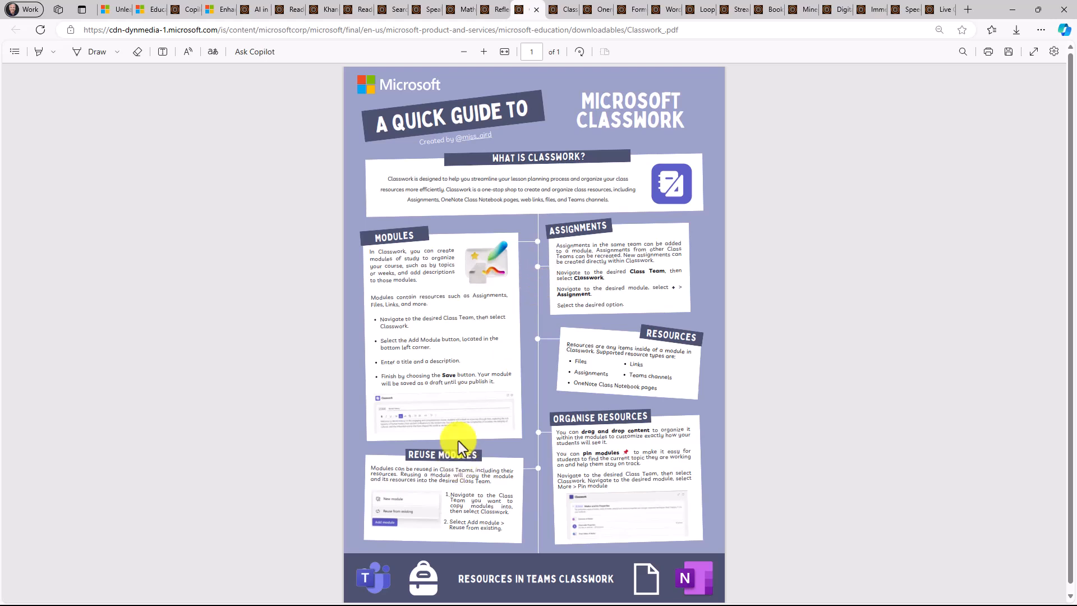
pyautogui.moveTo(512, 223)
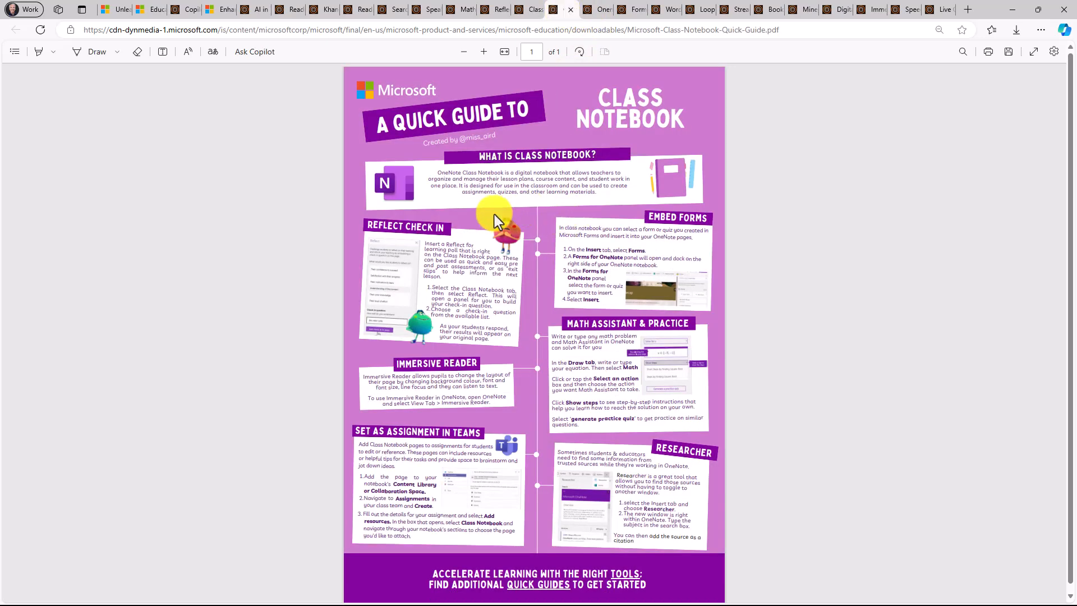
pyautogui.moveTo(482, 154)
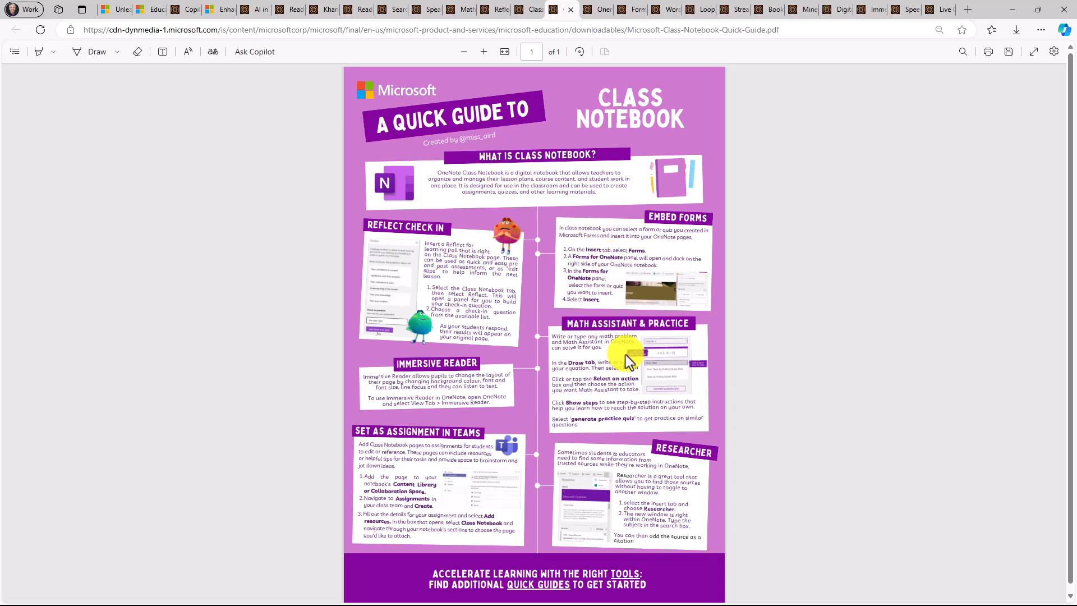
pyautogui.moveTo(636, 385)
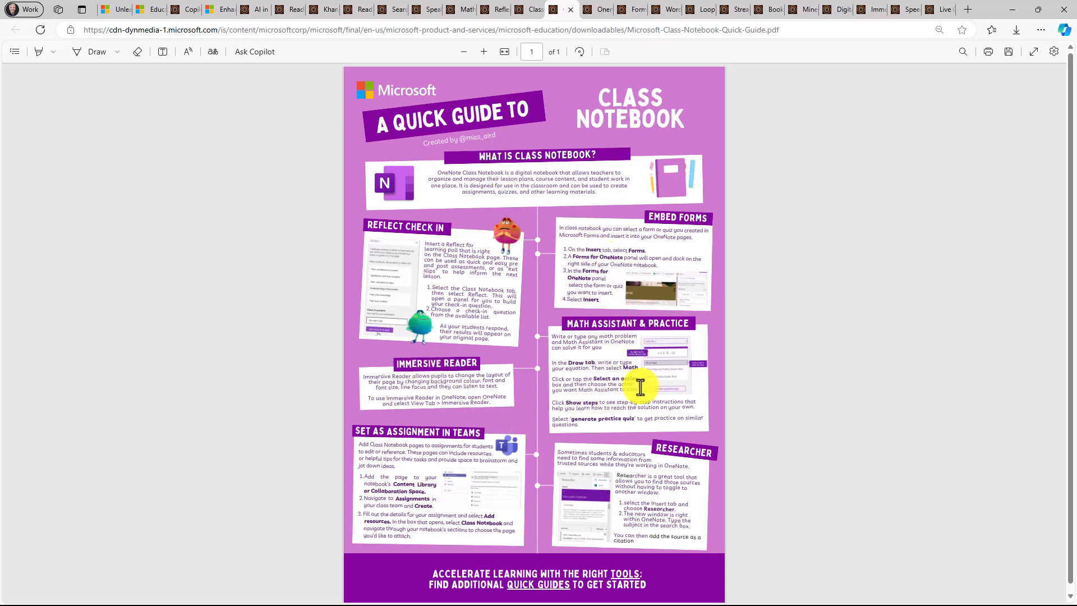
# Move from the Classwork guide to the Class Notebook Quick Guide tab
pyautogui.click(587, 9)
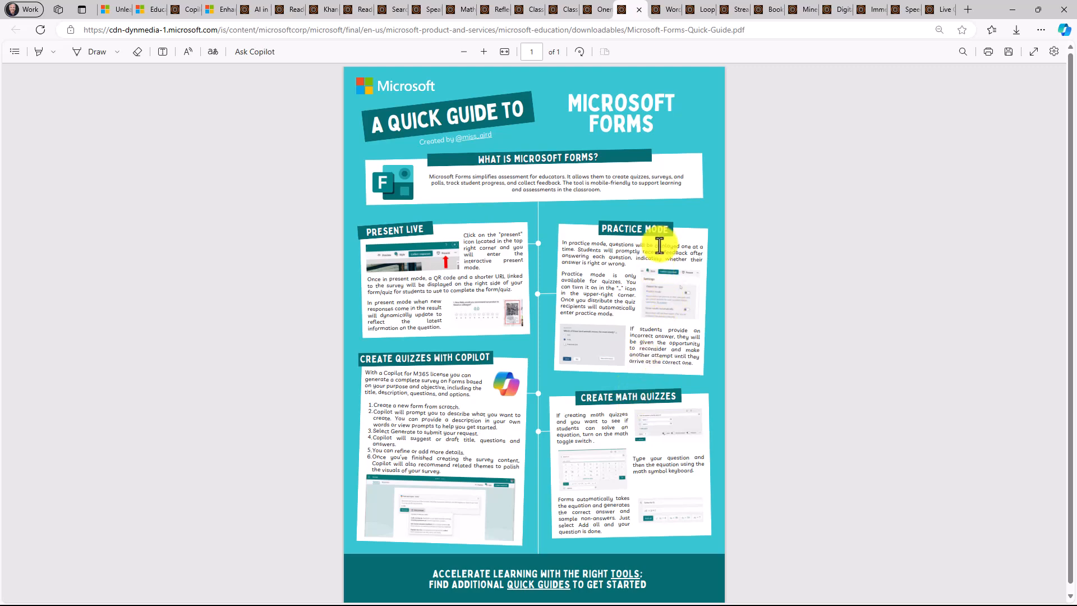
pyautogui.moveTo(372, 259)
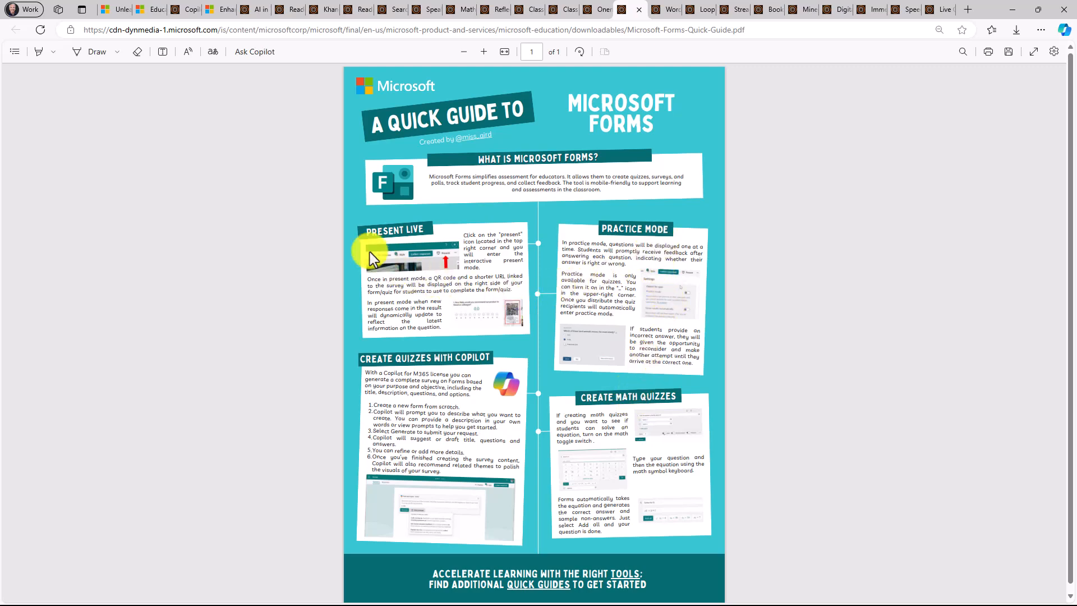
# Show the Word new features guide and scroll through its Translate and Loop sections
pyautogui.click(673, 9)
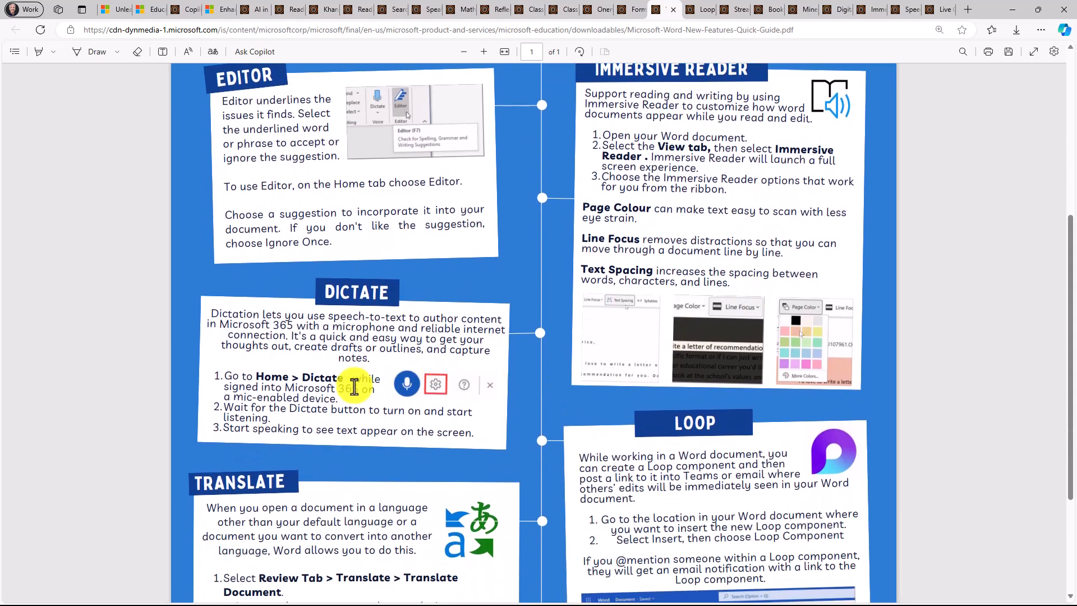
pyautogui.scroll(-3)
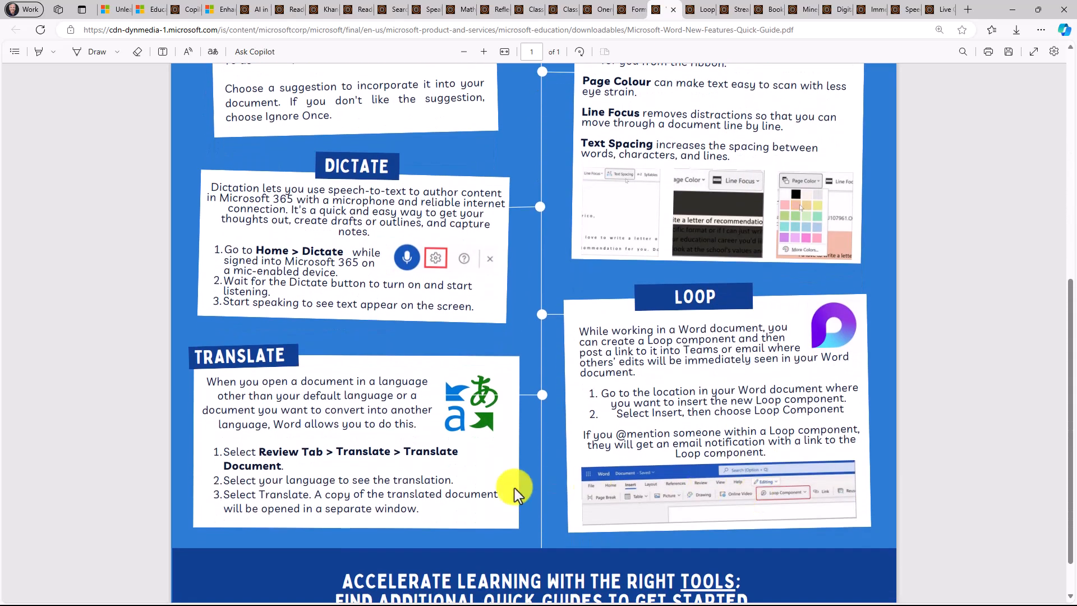
pyautogui.scroll(3)
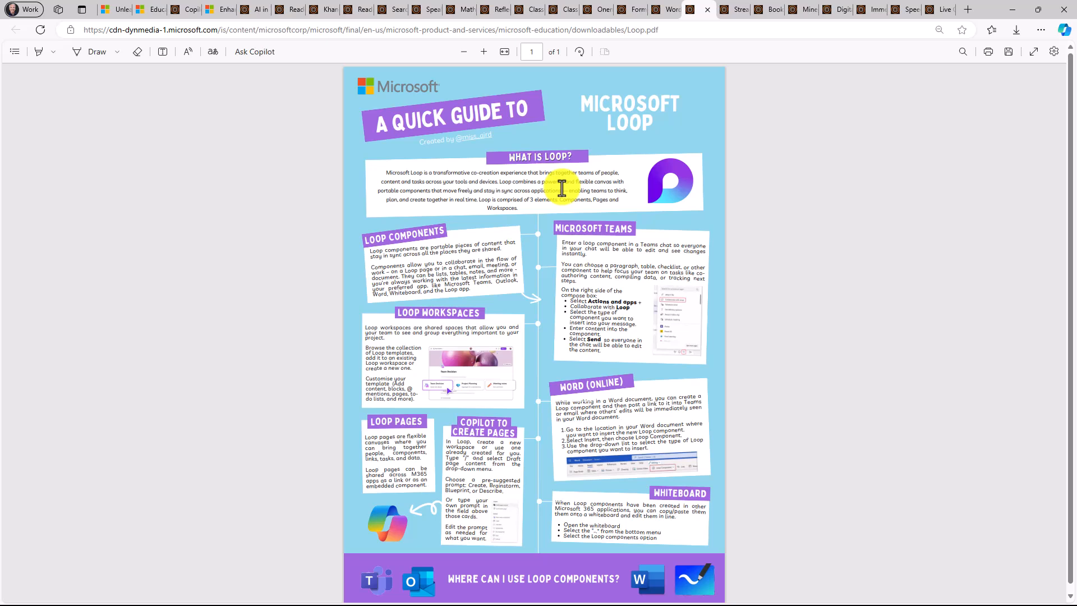
# Bring up the Microsoft Bookings quick guide and scroll over its top sections
pyautogui.click(731, 9)
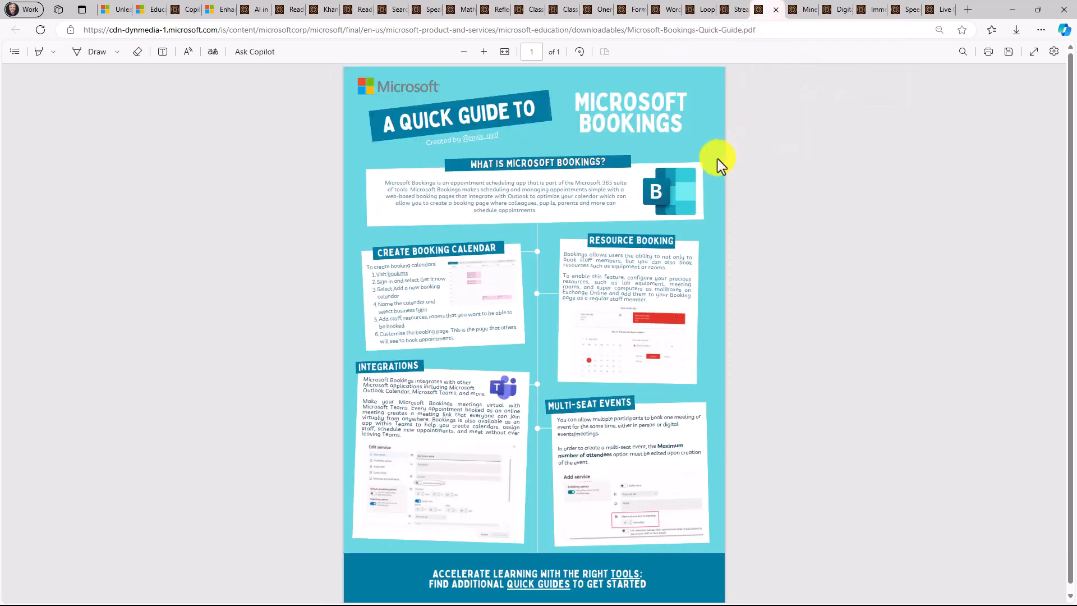
pyautogui.moveTo(509, 246)
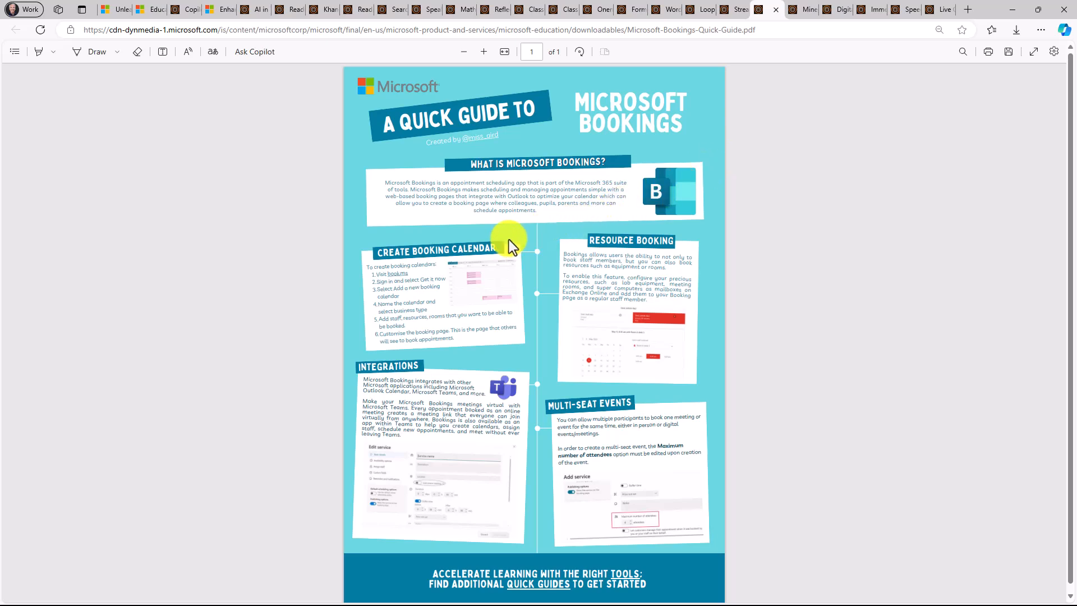
pyautogui.scroll(-3)
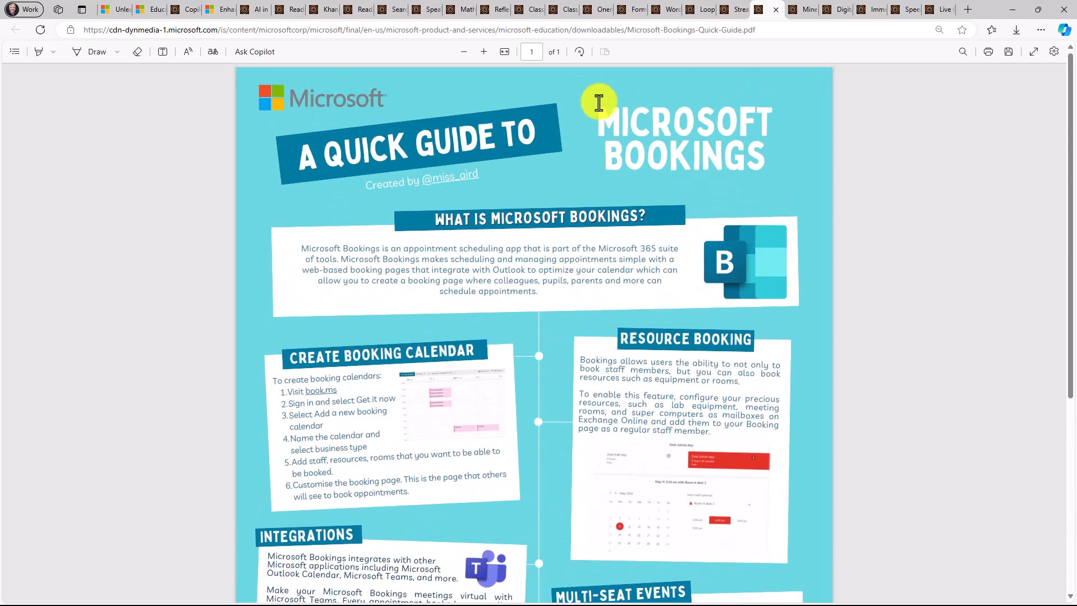
pyautogui.moveTo(806, 9)
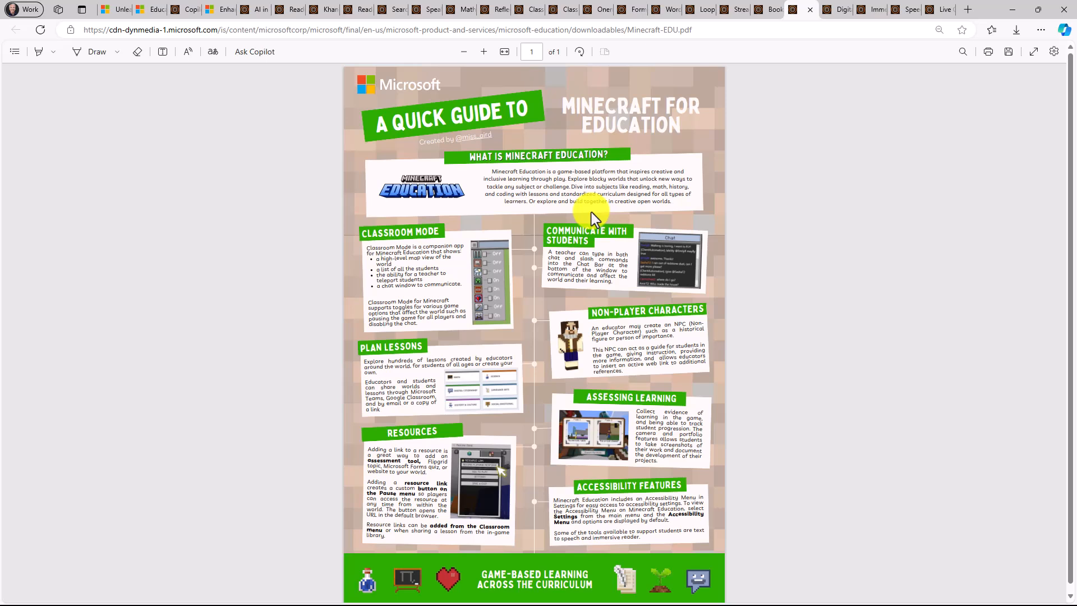
pyautogui.moveTo(745, 151)
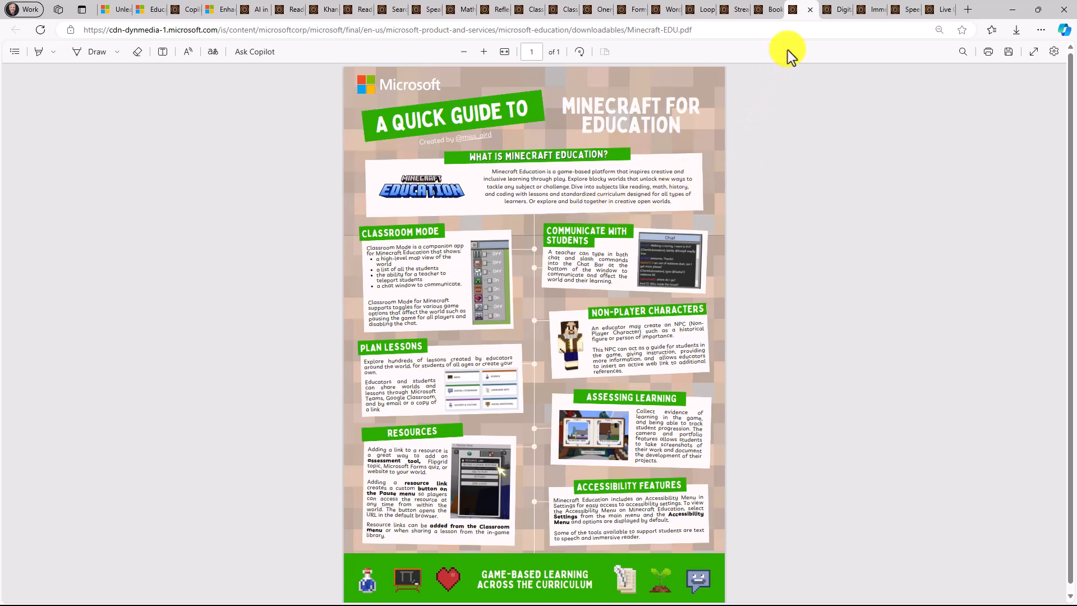
# Switch to the Digital Tools for Dyslexia guide and read down through the PDF
pyautogui.click(835, 9)
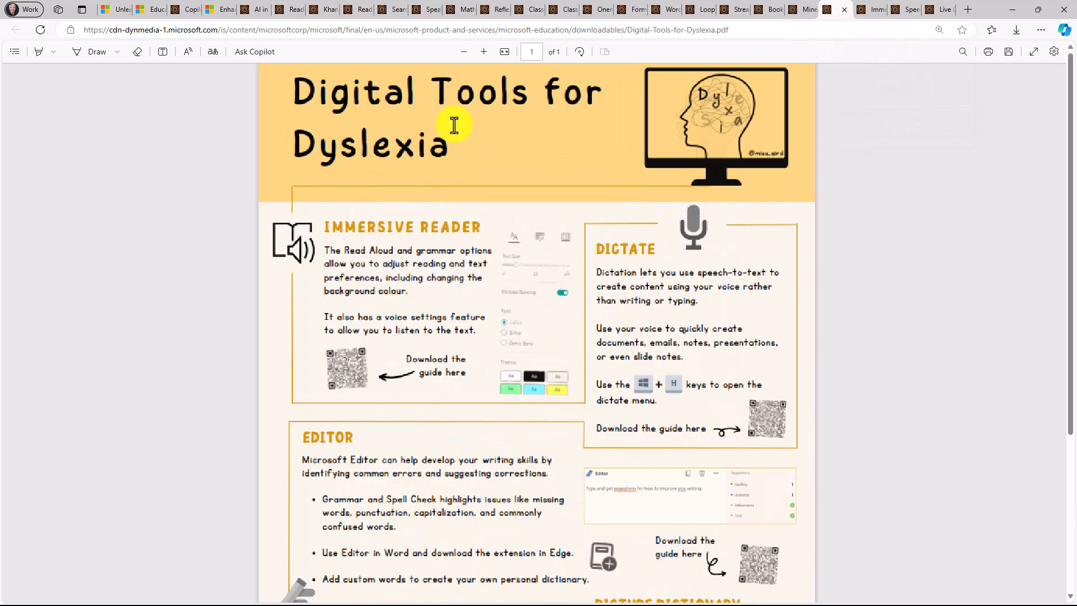
pyautogui.scroll(-3)
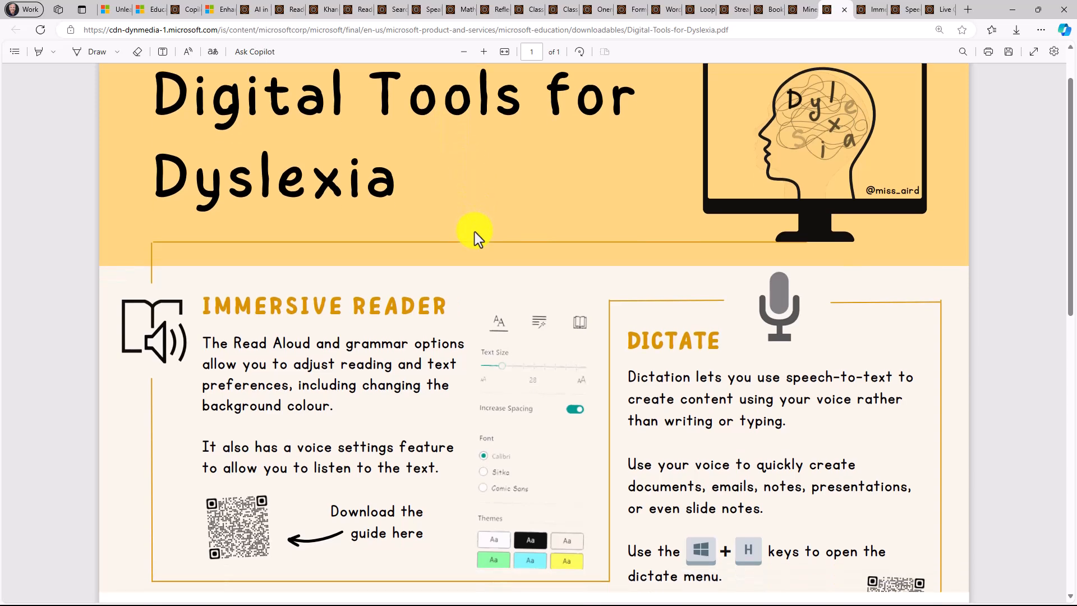
pyautogui.scroll(-3)
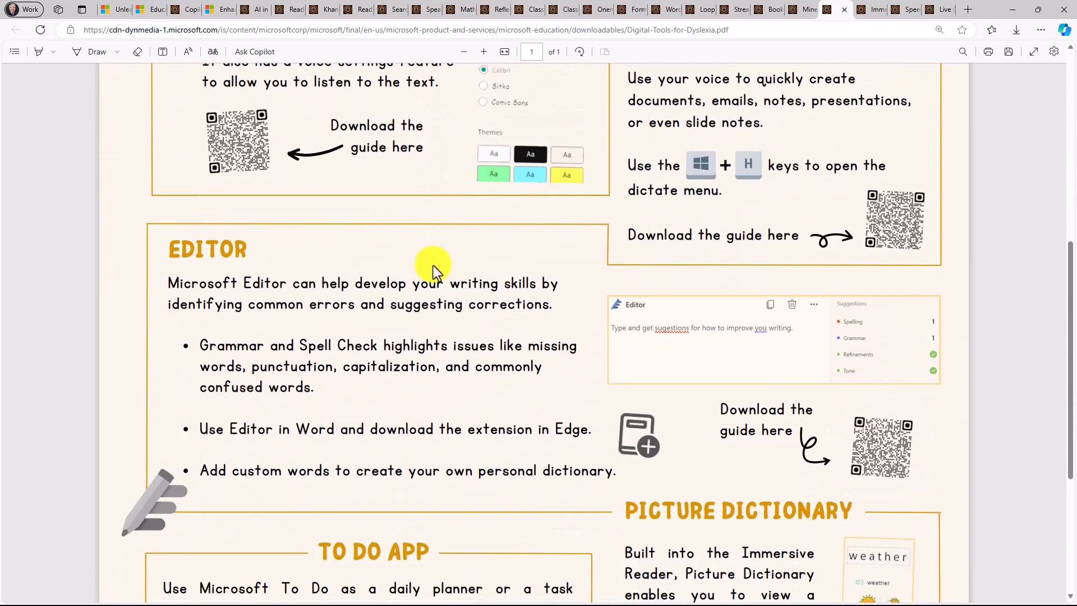
pyautogui.scroll(-3)
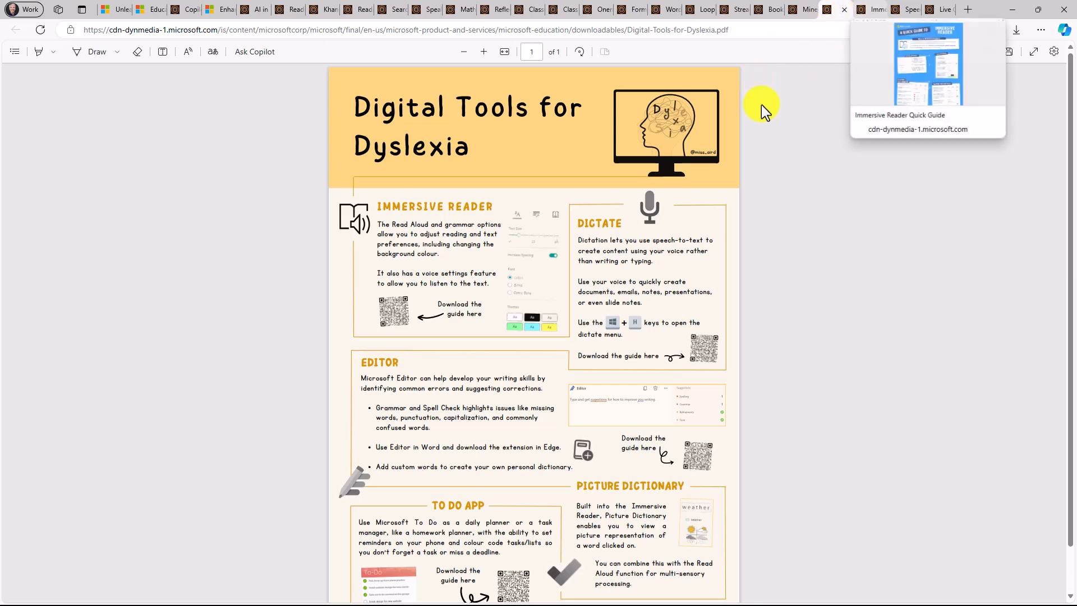
# View the Speech to Text (Dictate) guide, then switch to the Live Captions guide
pyautogui.click(927, 62)
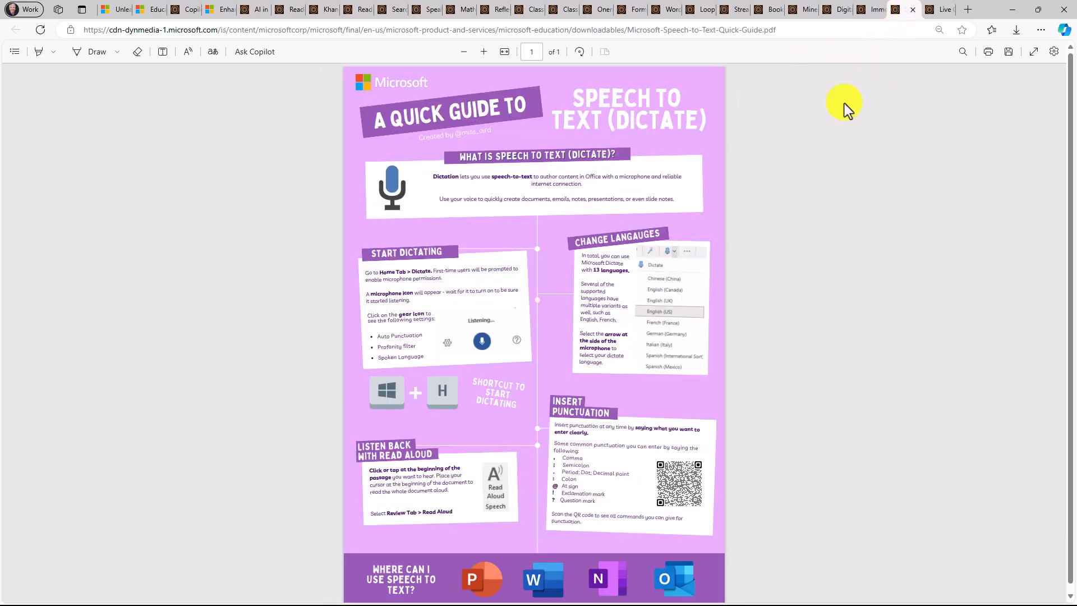
pyautogui.moveTo(730, 221)
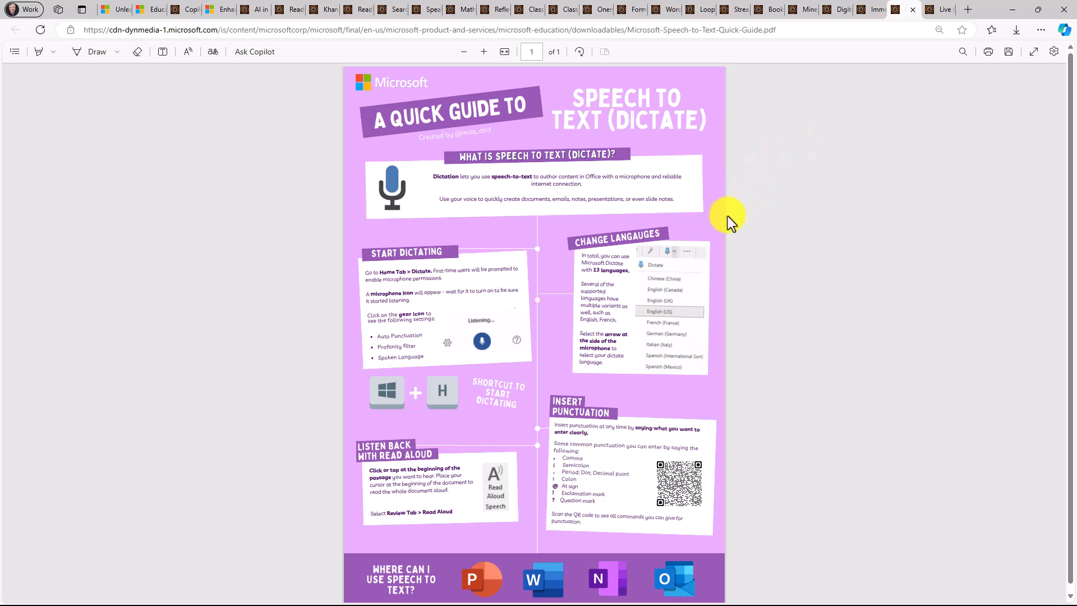
pyautogui.moveTo(498, 570)
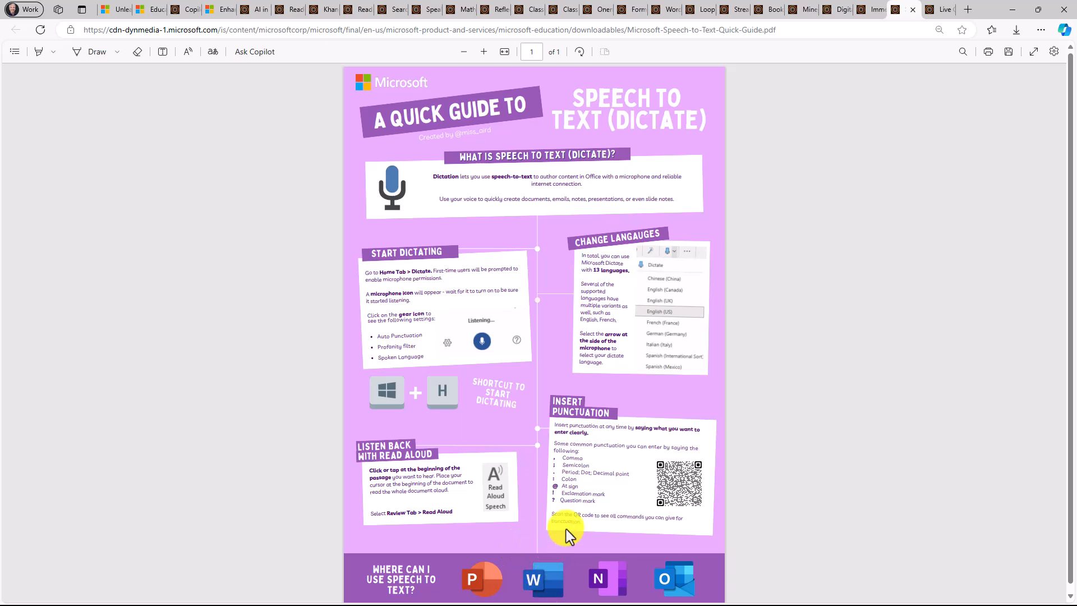
pyautogui.moveTo(764, 317)
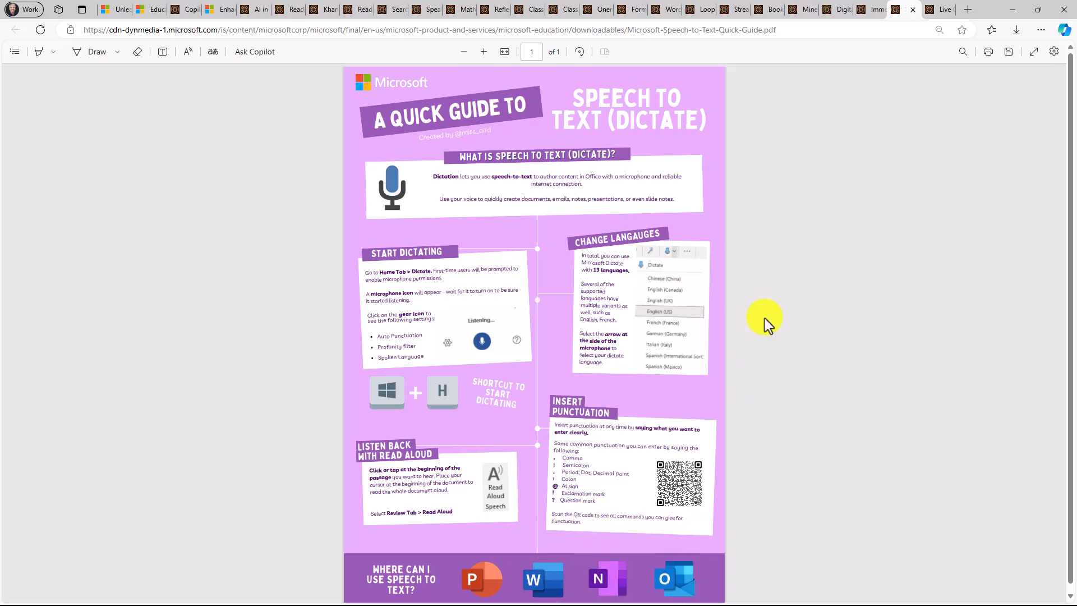
pyautogui.click(912, 9)
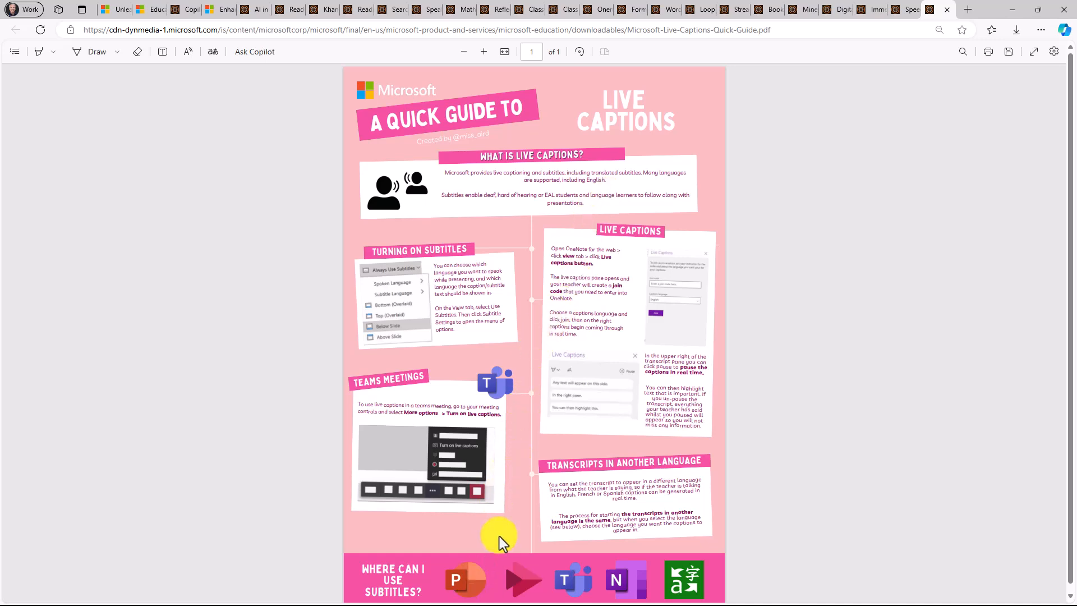
pyautogui.moveTo(683, 579)
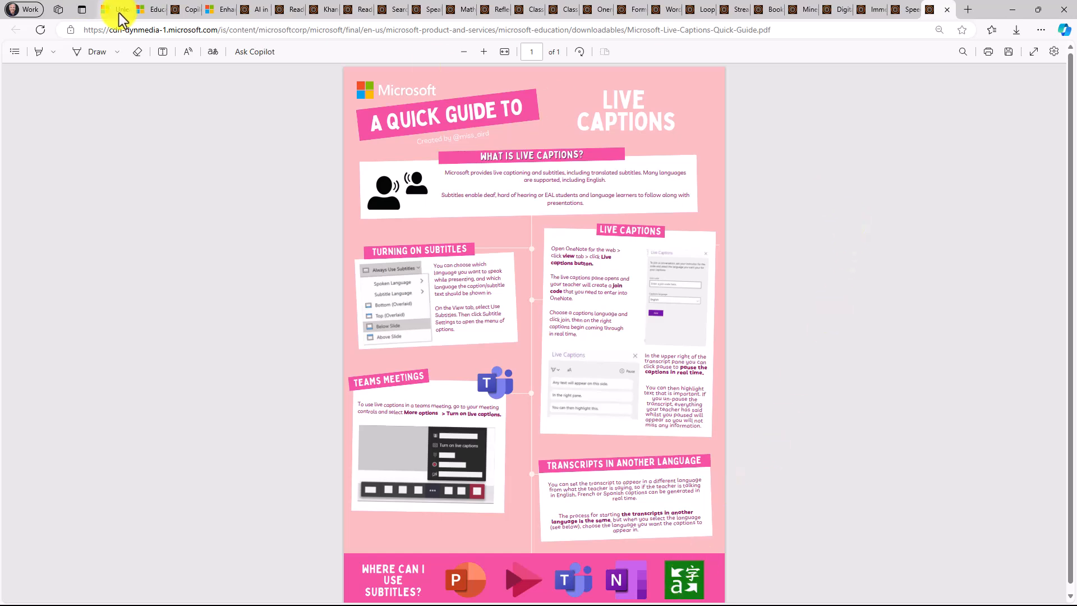
# Revisit the Tech Community blog post, then reopen the Microsoft Copilot guide
pyautogui.click(112, 9)
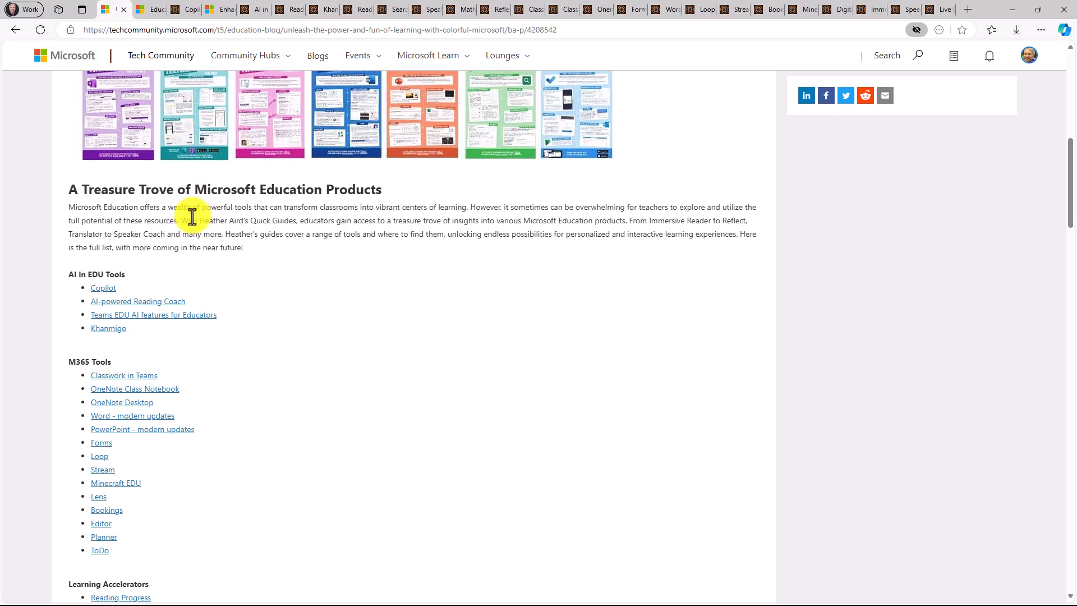
pyautogui.click(103, 287)
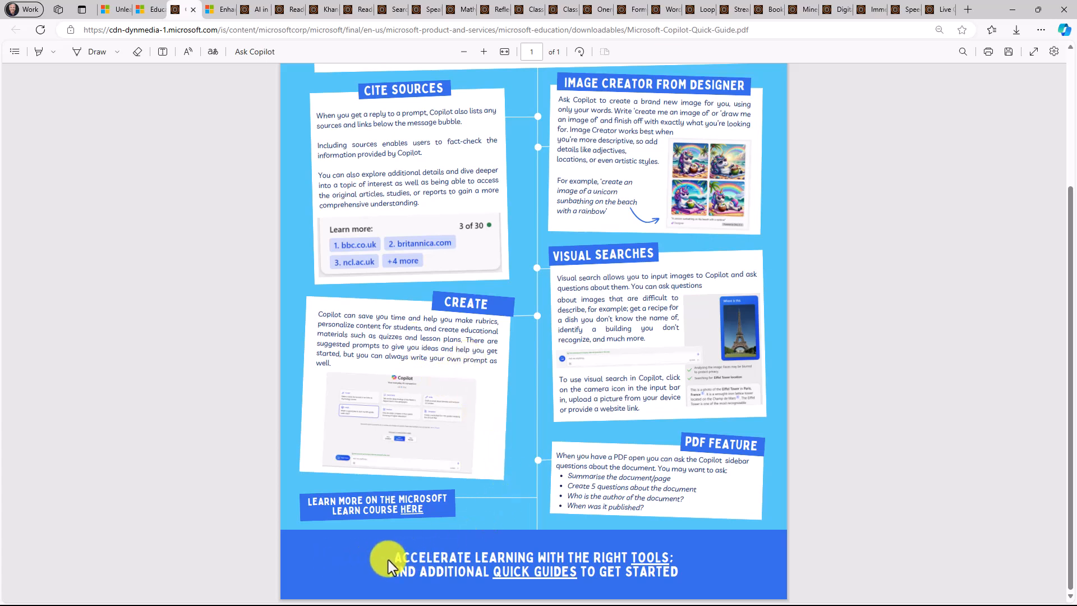
pyautogui.moveTo(515, 580)
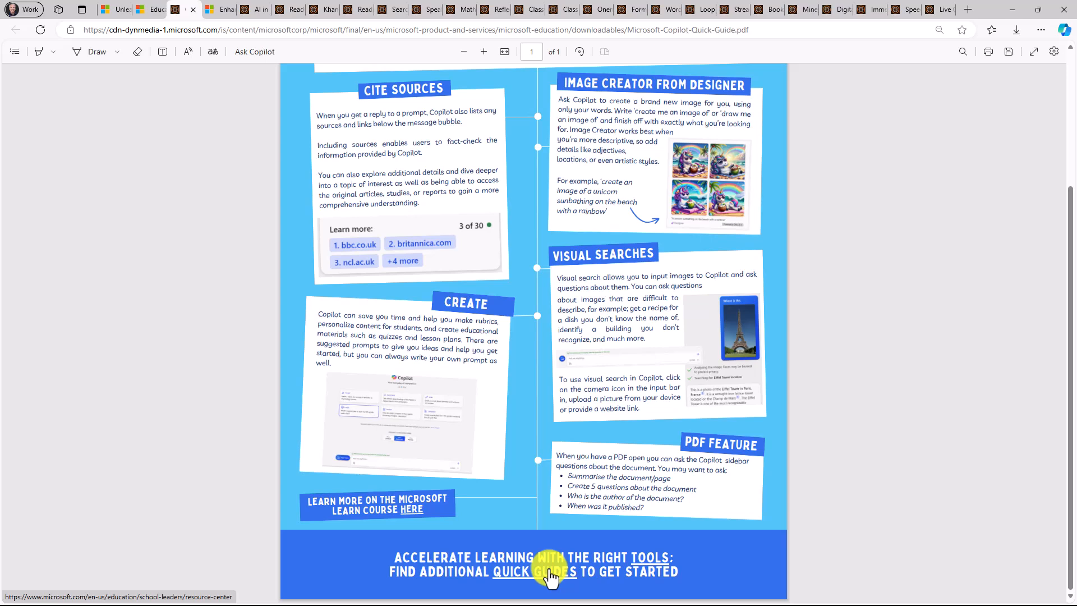
# Follow the Copilot guide's Quick Guides link and browse the Resource Center listings
pyautogui.click(547, 571)
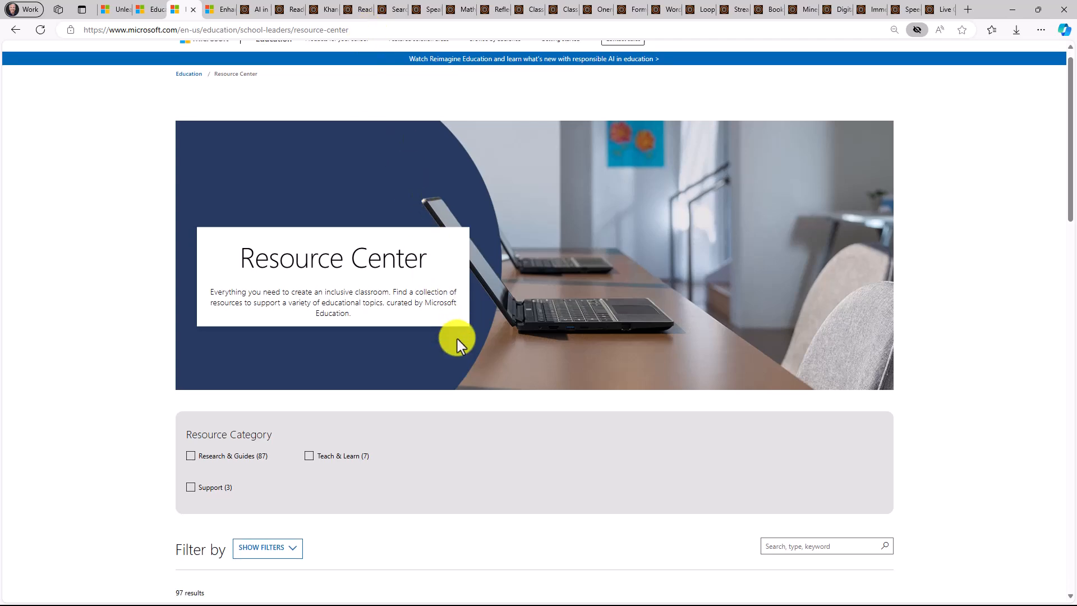
pyautogui.scroll(-3)
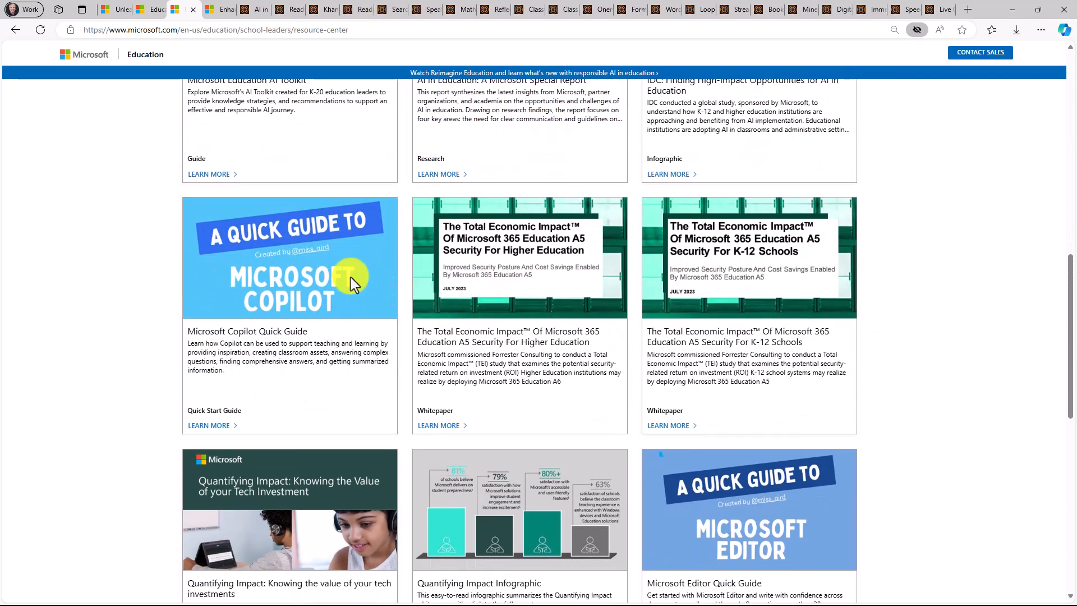
pyautogui.scroll(-3)
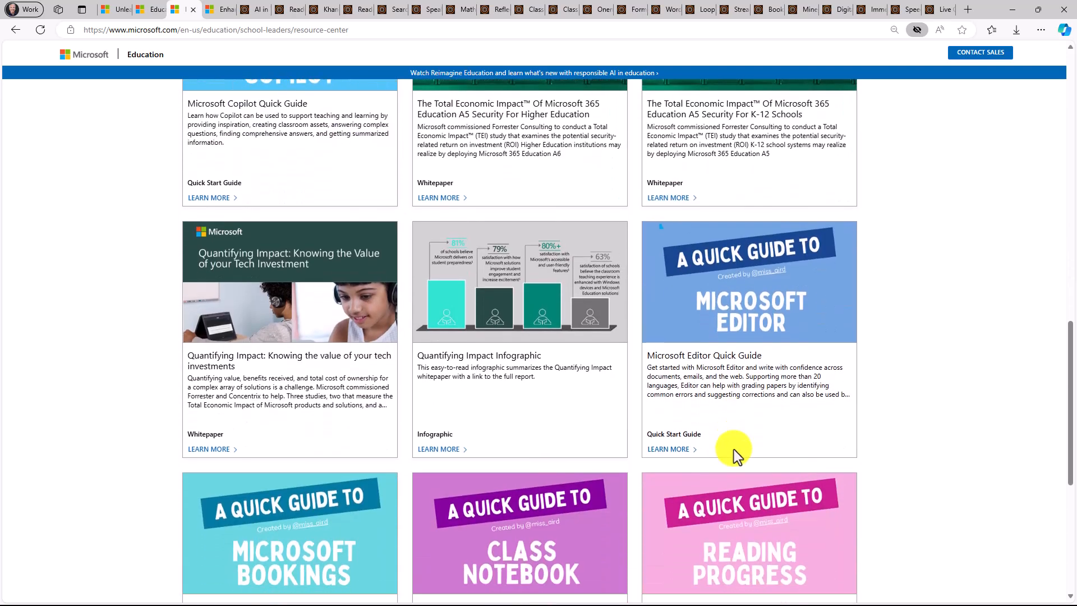
pyautogui.scroll(-3)
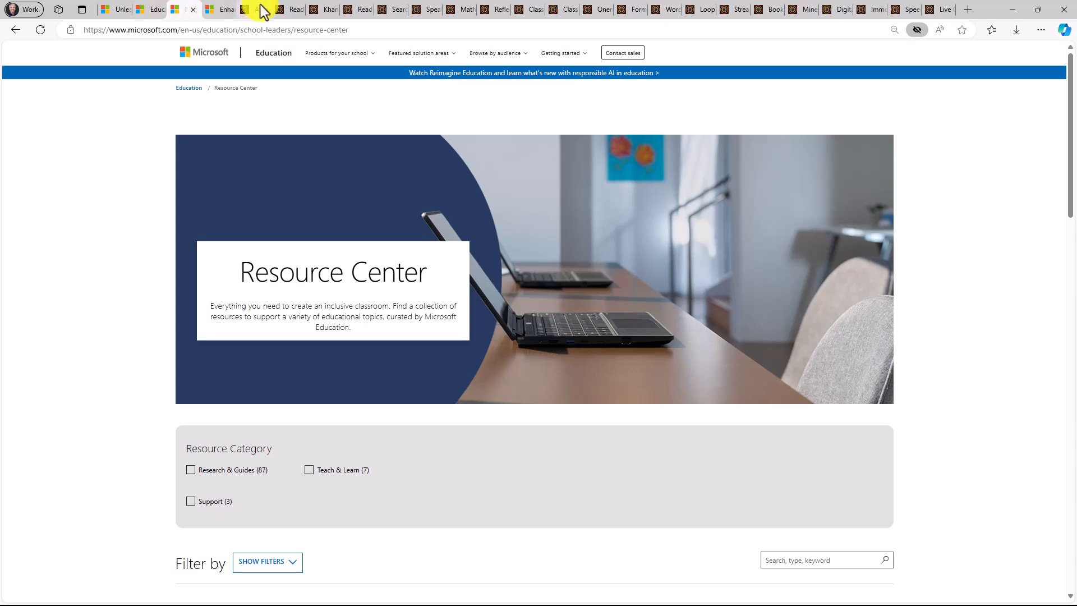
# Switch to the AI in Teams quick guide
pyautogui.click(288, 9)
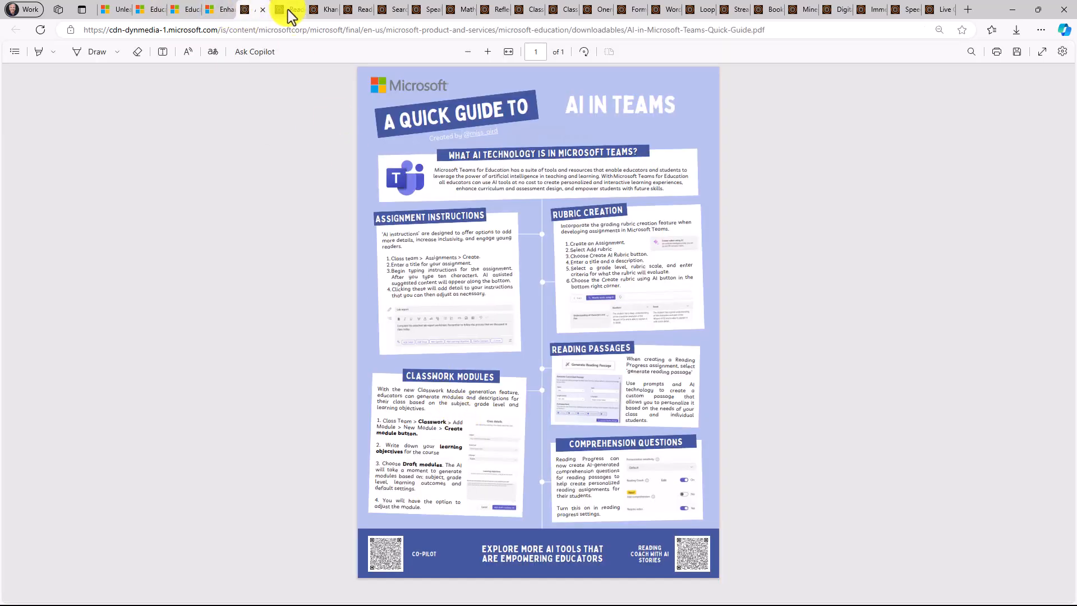